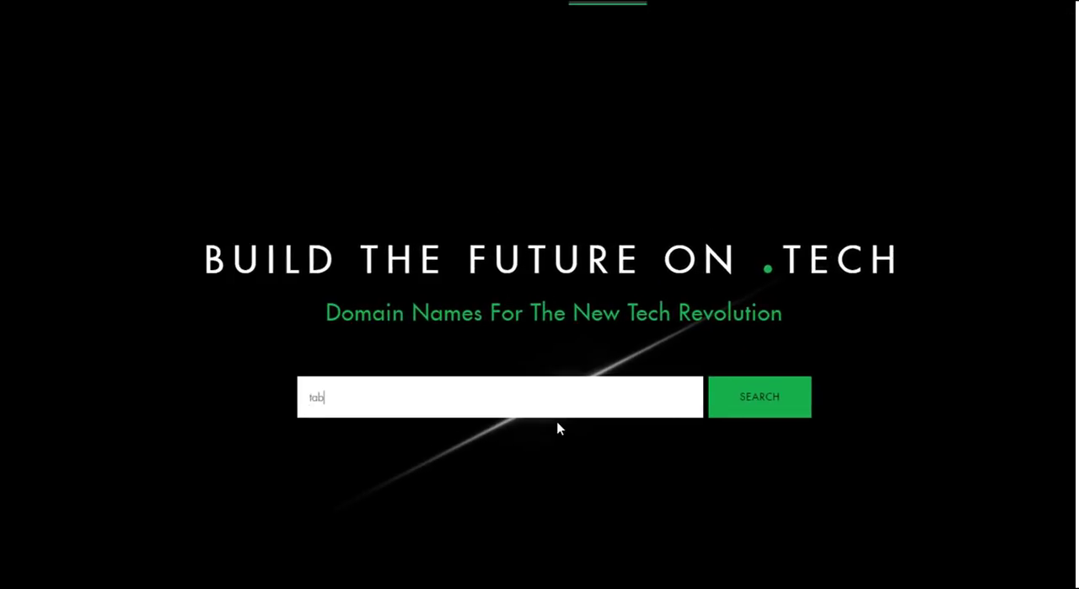
Check tablet.tech availability, then take mytablet.tech through to the $13.99 cart
click(758, 396)
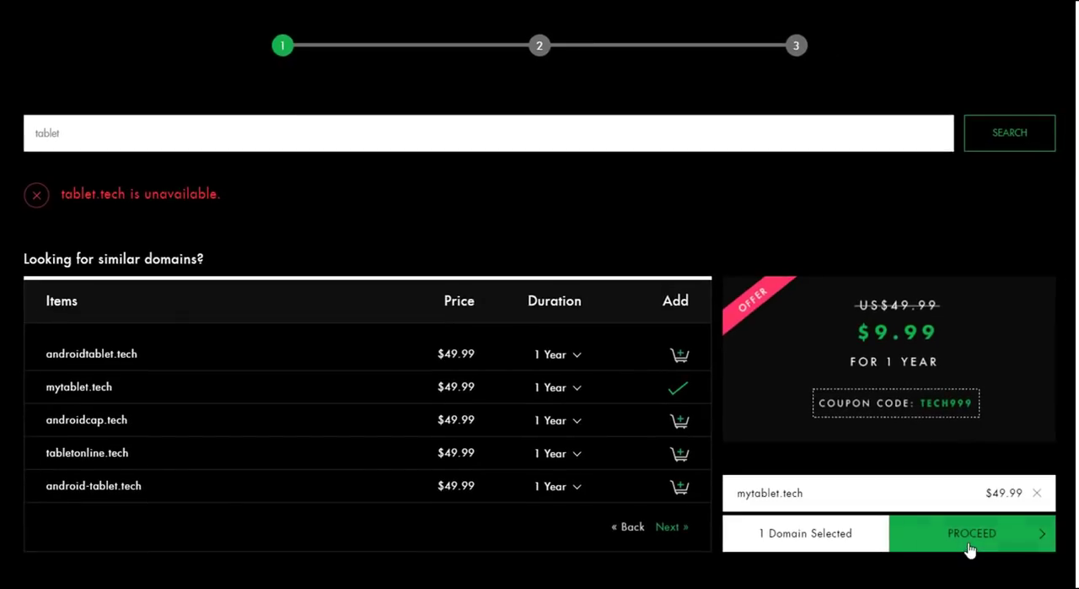
click(972, 532)
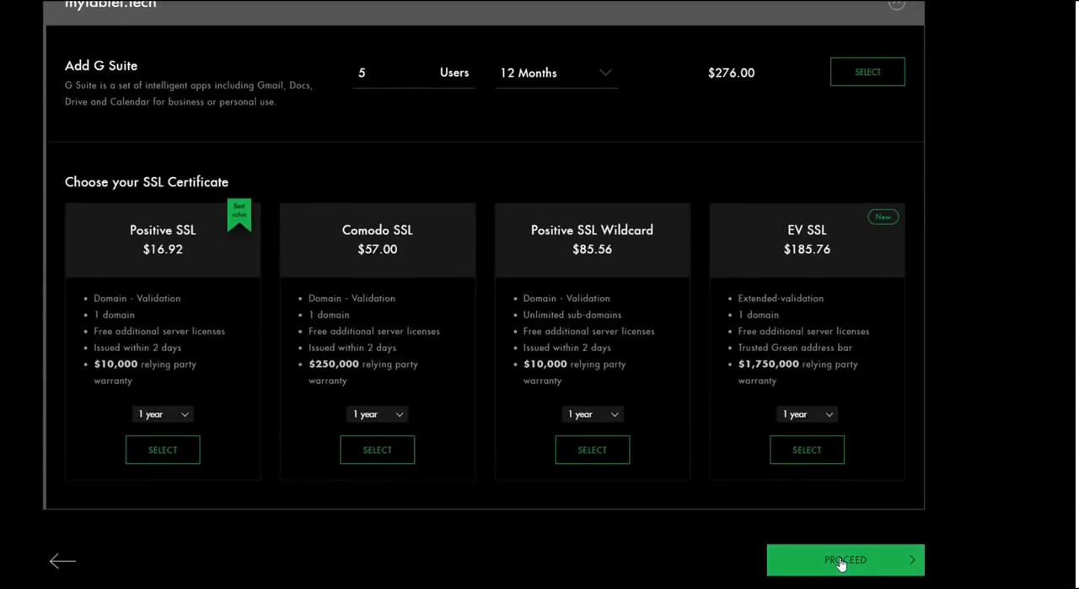
click(844, 559)
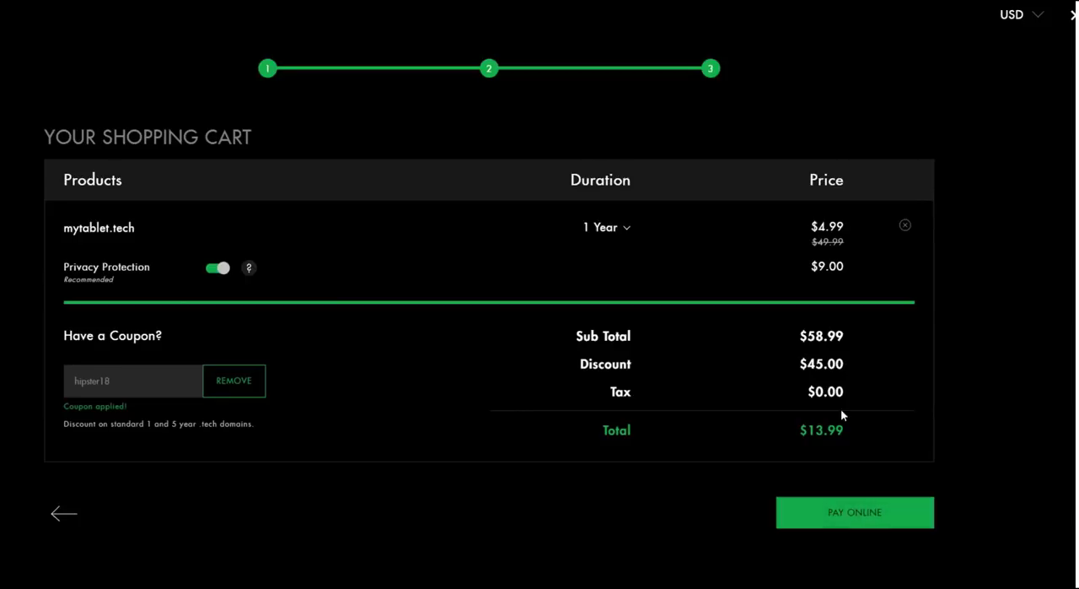
click(854, 512)
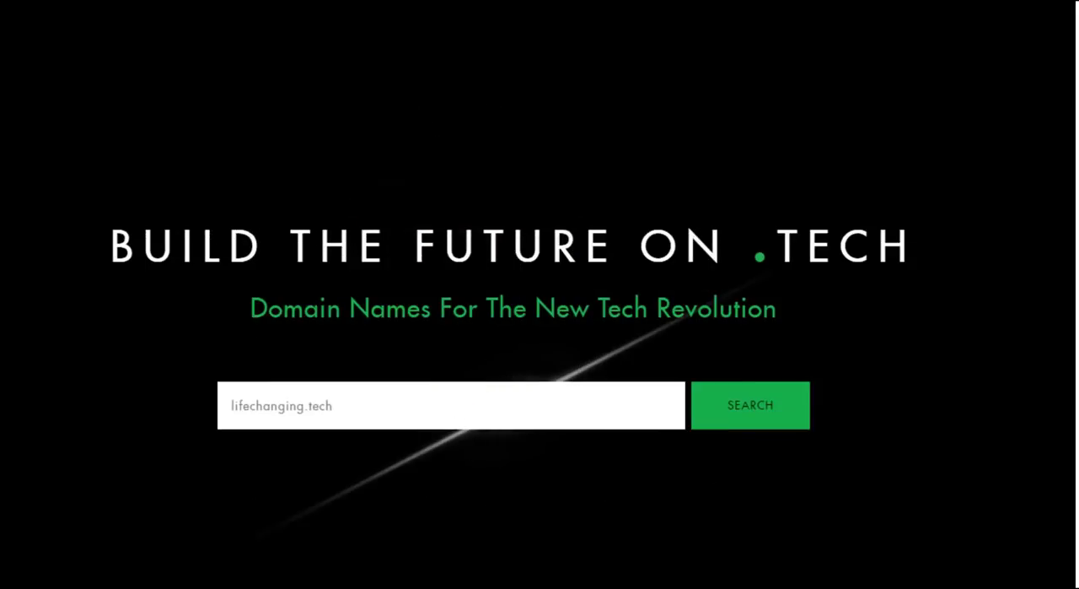
text(newpr)
text(www.go.)
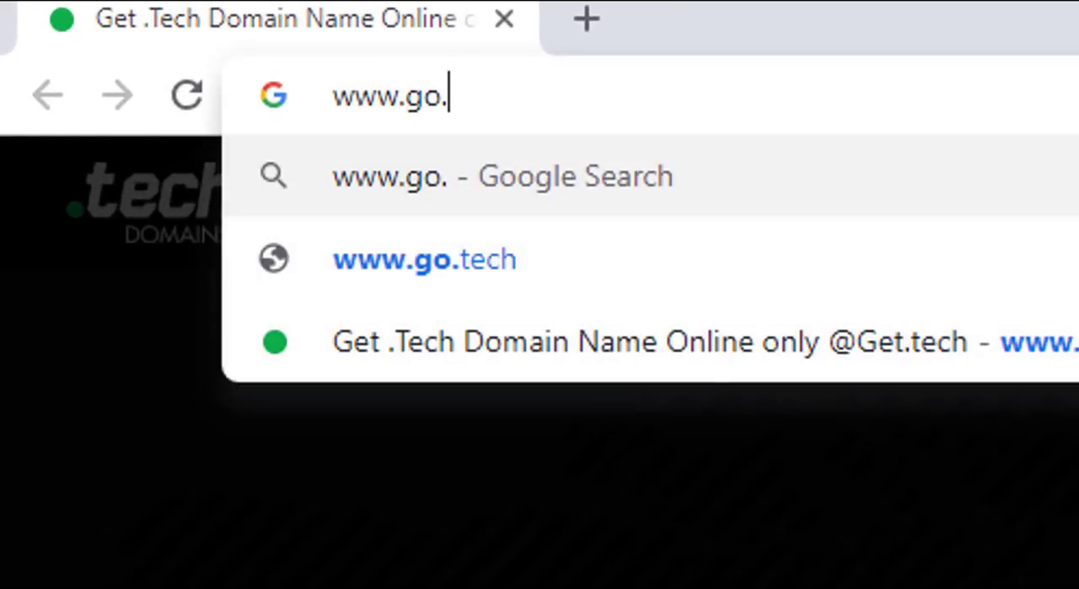
text(tech/ch)
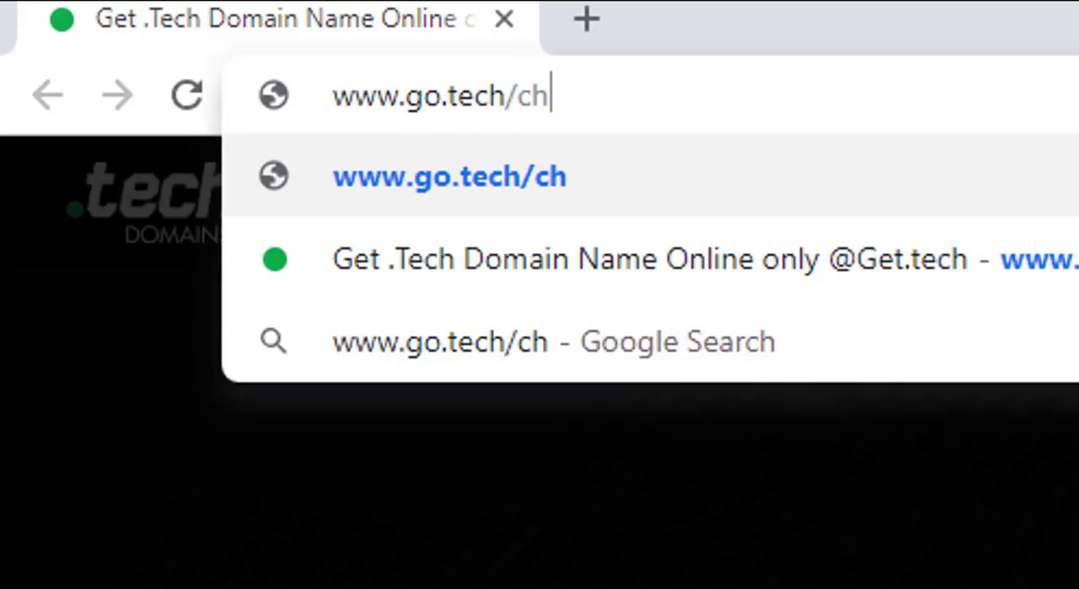
text(rishaw)
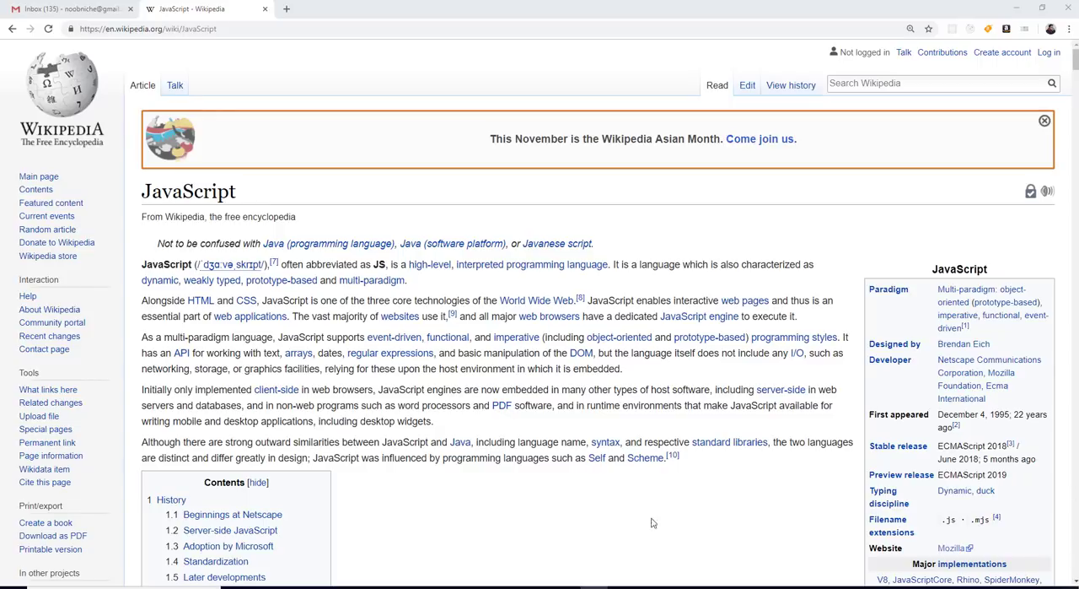
mouse_move(894, 355)
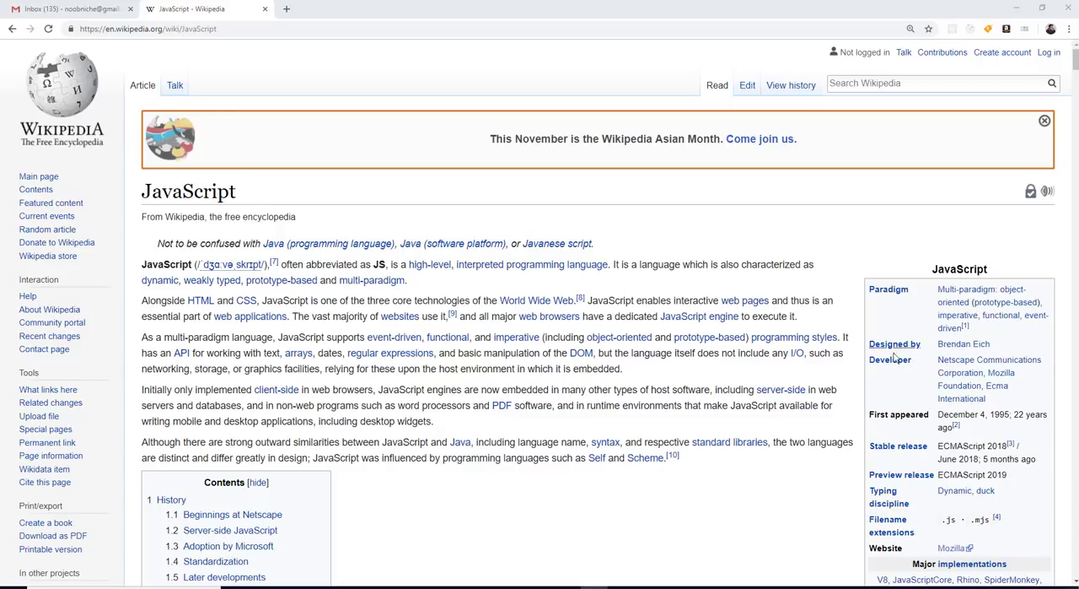
mouse_move(460, 442)
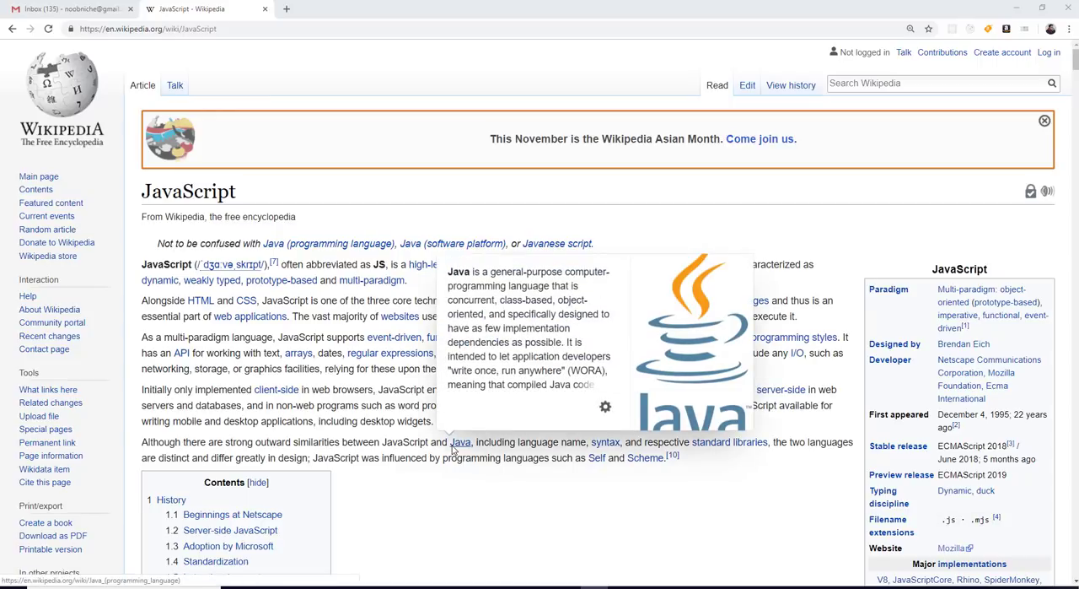
mouse_move(555, 521)
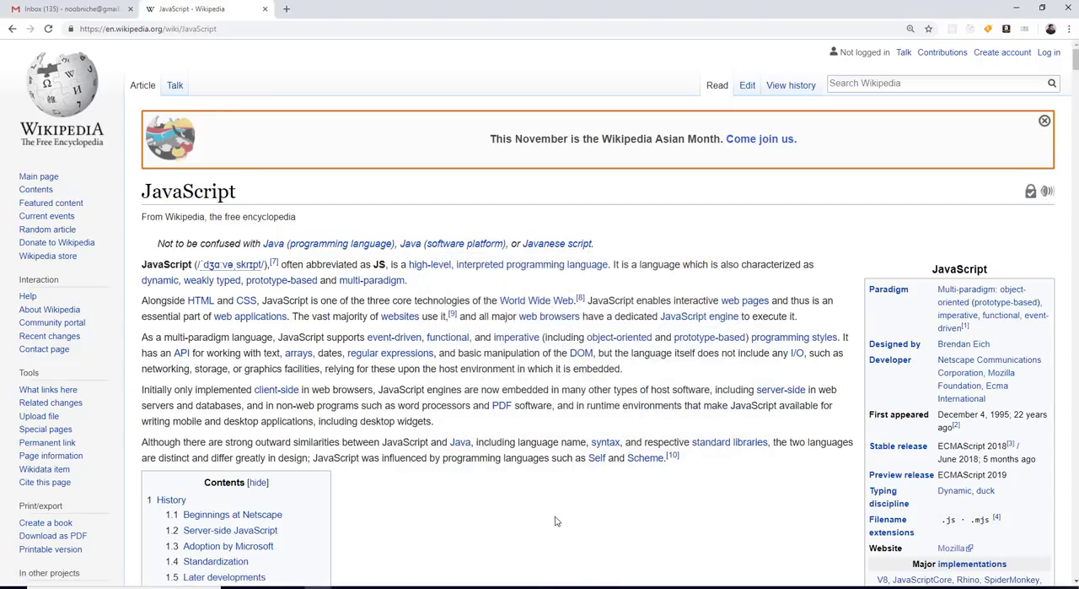
Scroll down through the introduction of Wikipedia's JavaScript article
scroll(down, 3)
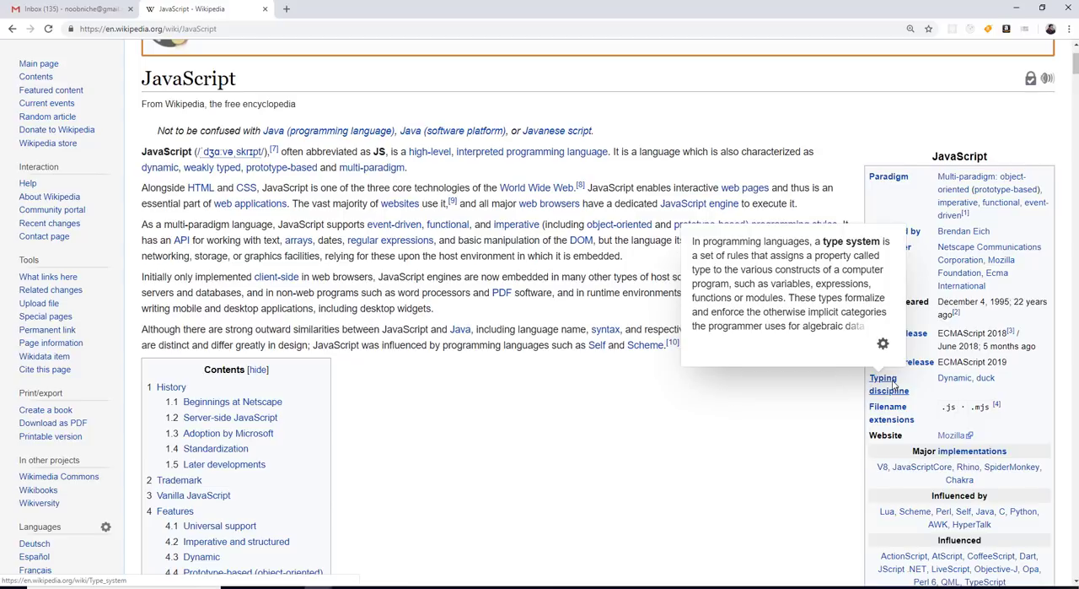
mouse_move(409, 530)
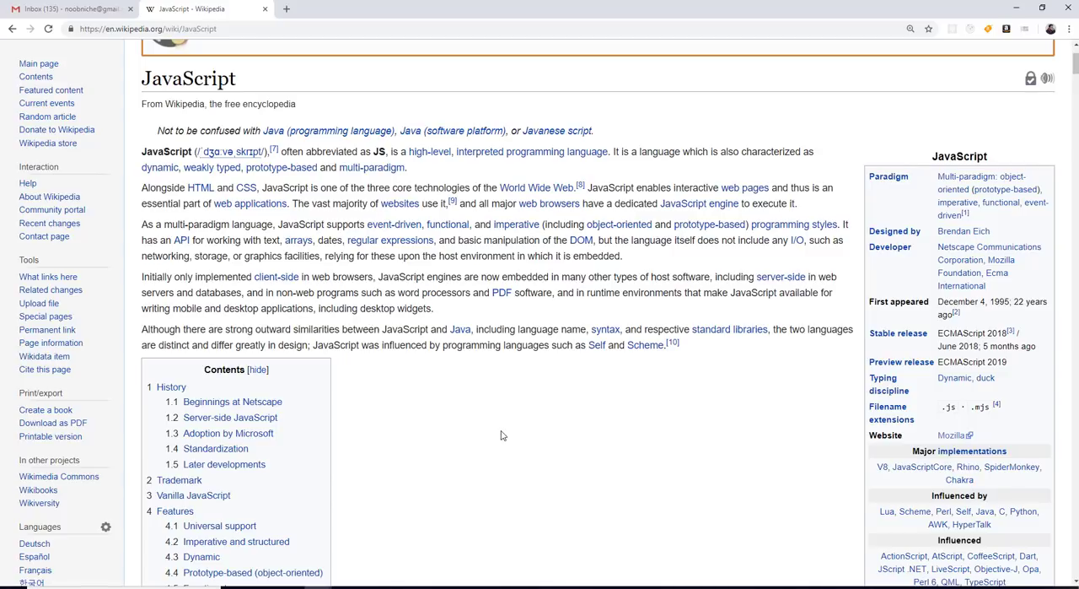
mouse_move(541, 461)
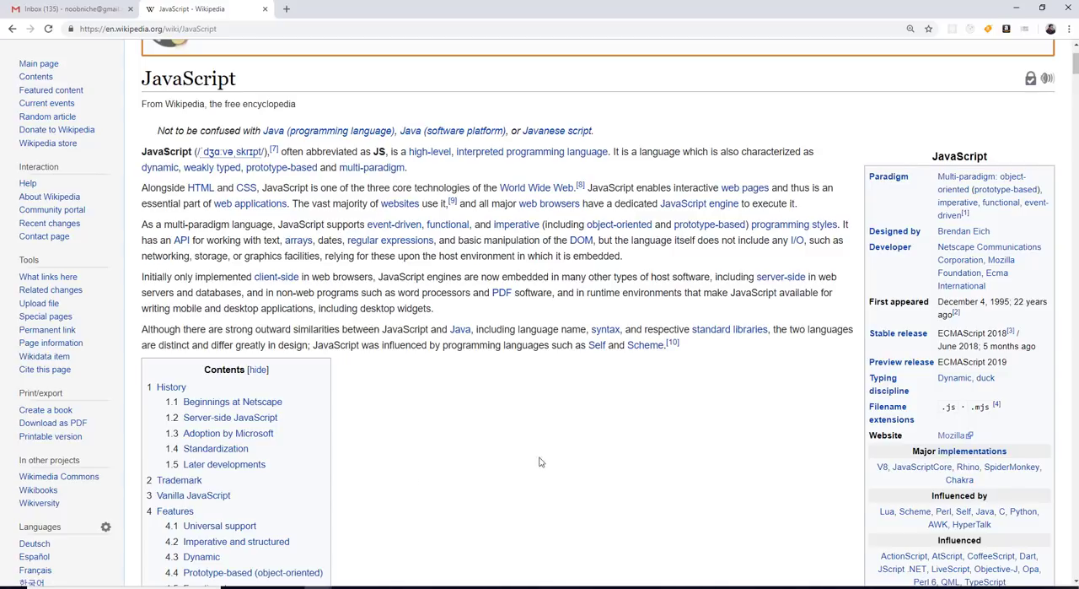
mouse_move(424, 487)
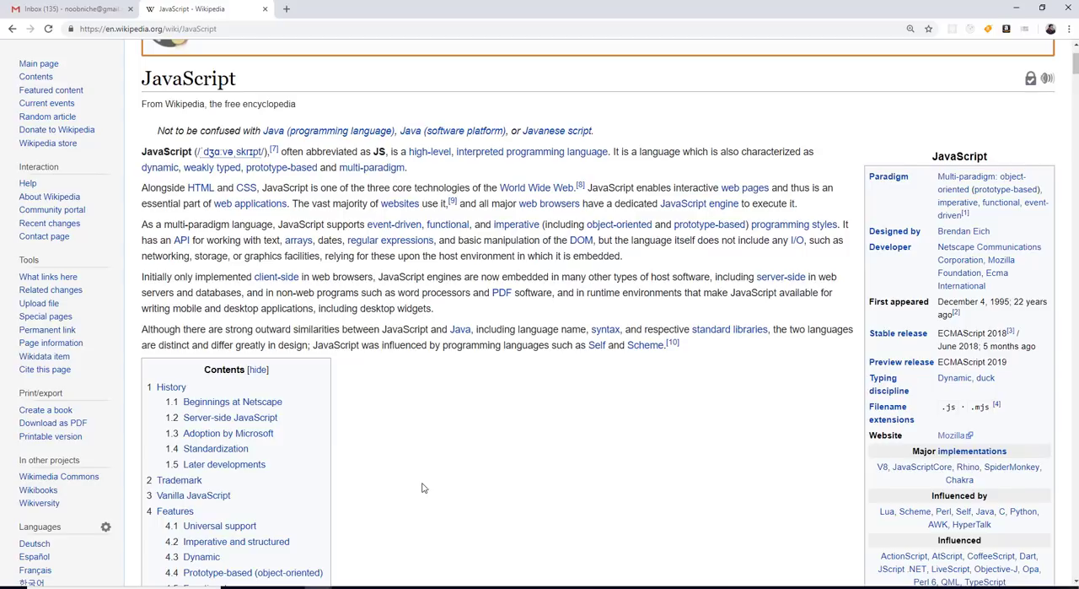
mouse_move(492, 409)
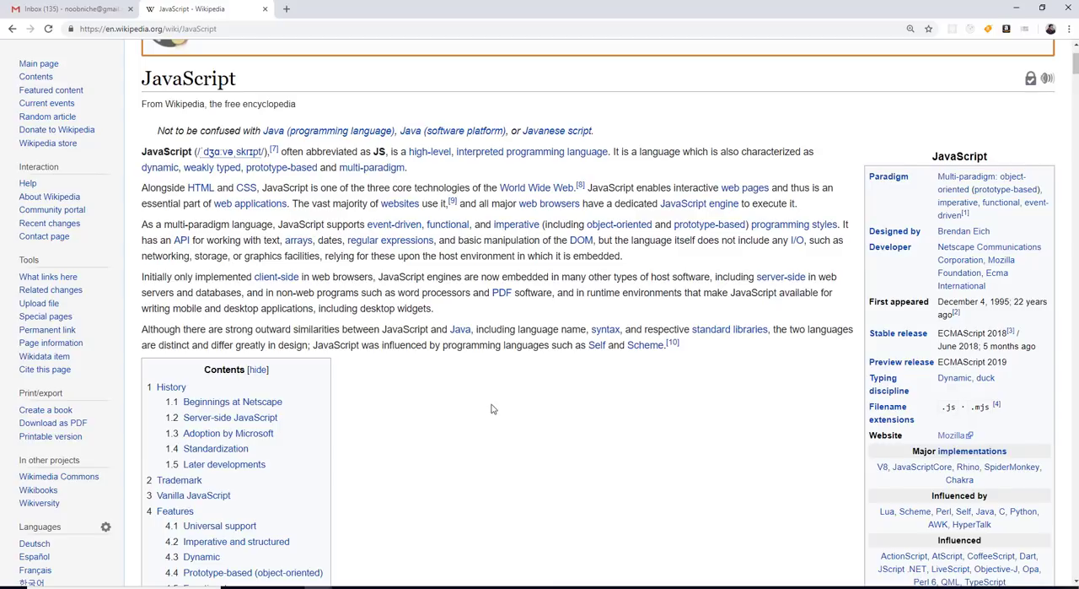
mouse_move(467, 403)
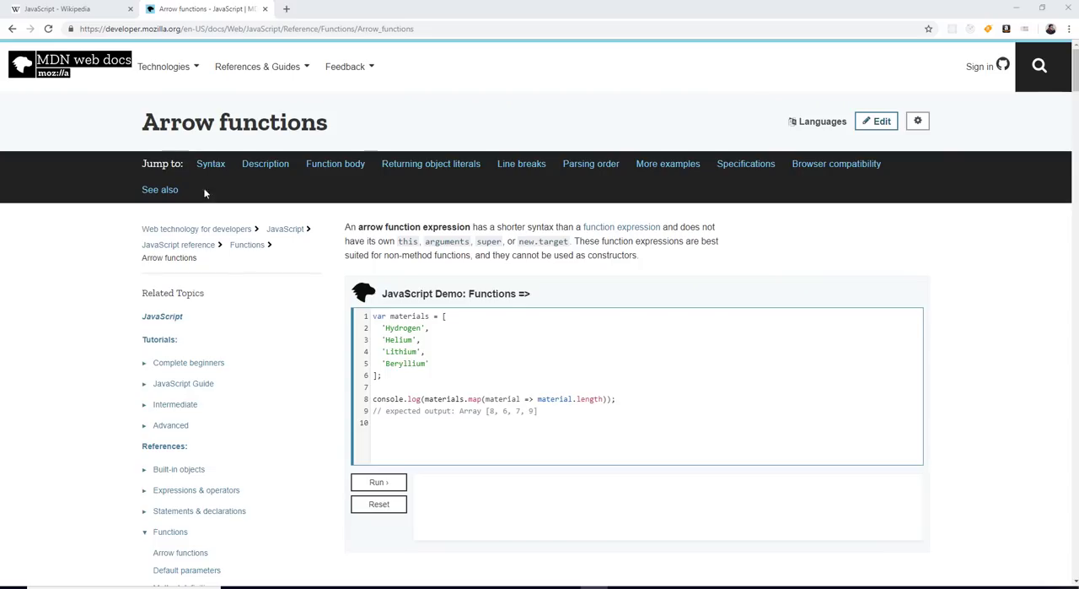
Scroll the MDN Arrow functions page down toward Browser compatibility, then start a new tab
scroll(down, 3)
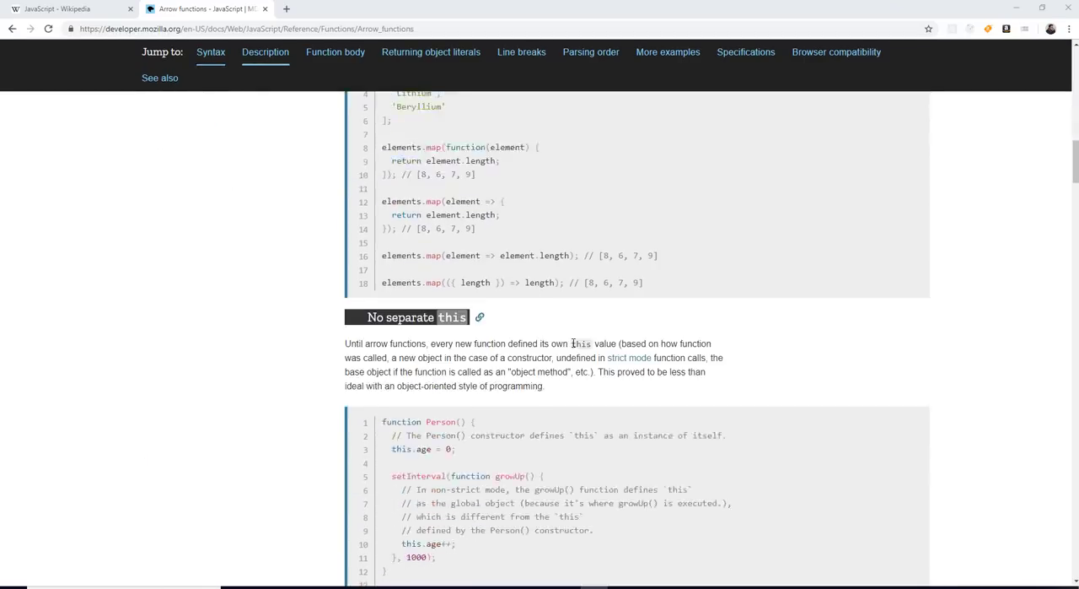
scroll(down, 3)
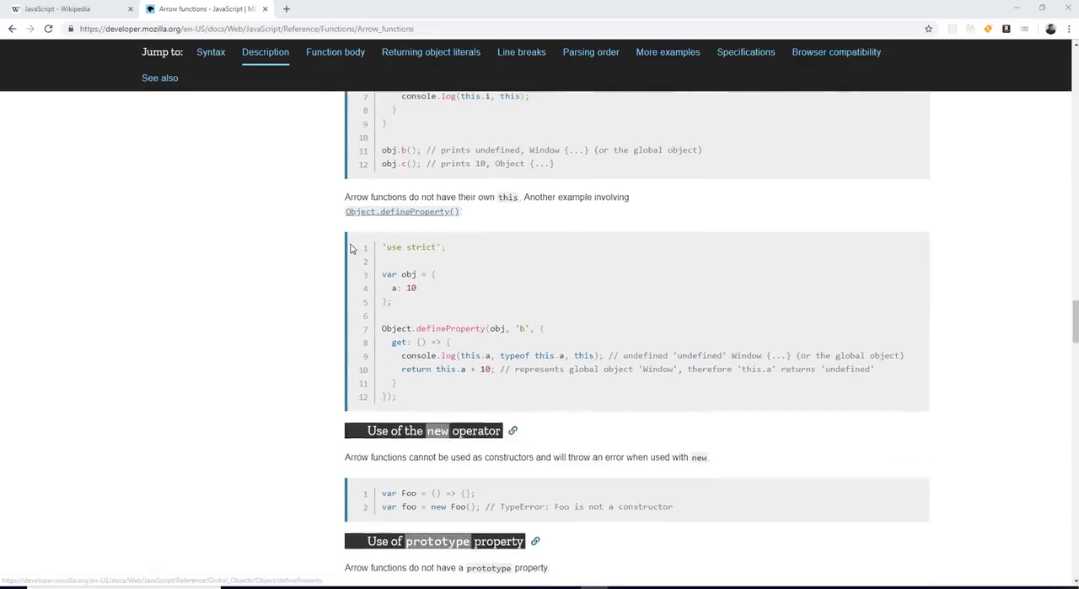
click(835, 51)
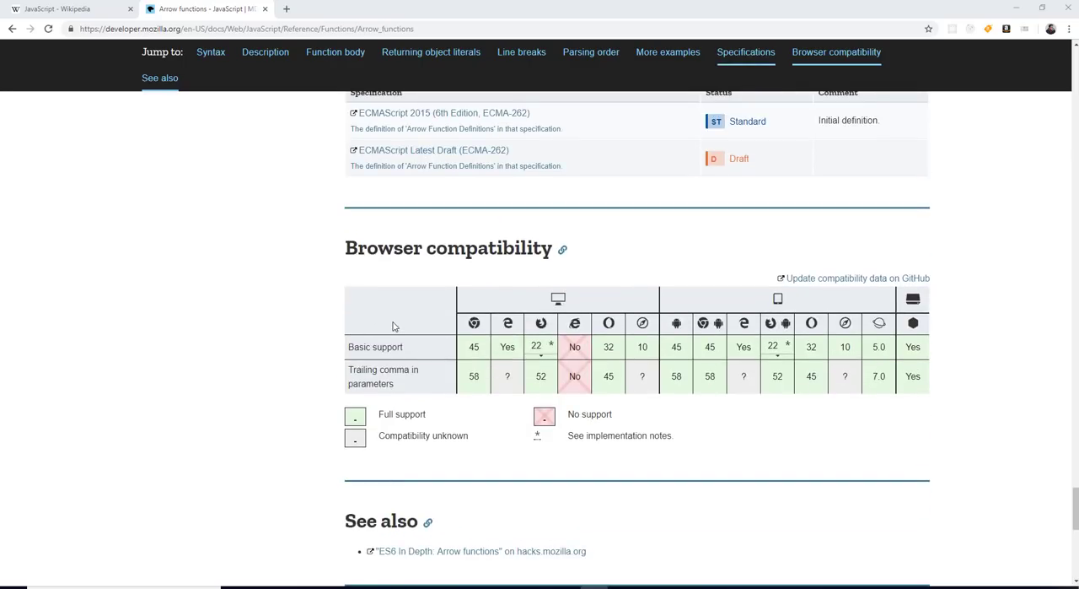
mouse_move(487, 393)
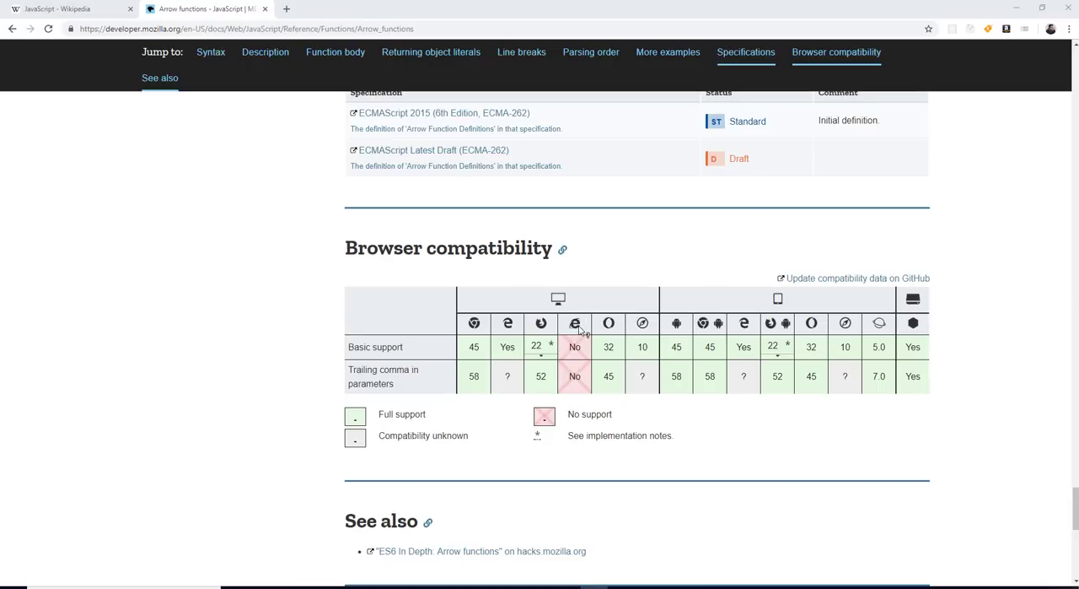
mouse_move(638, 335)
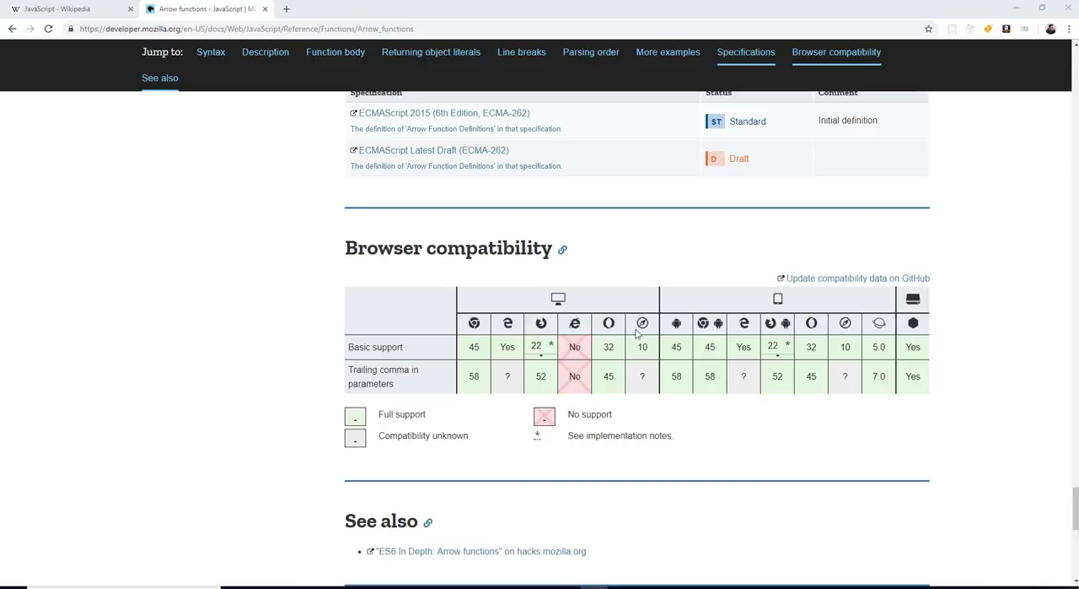
mouse_move(565, 360)
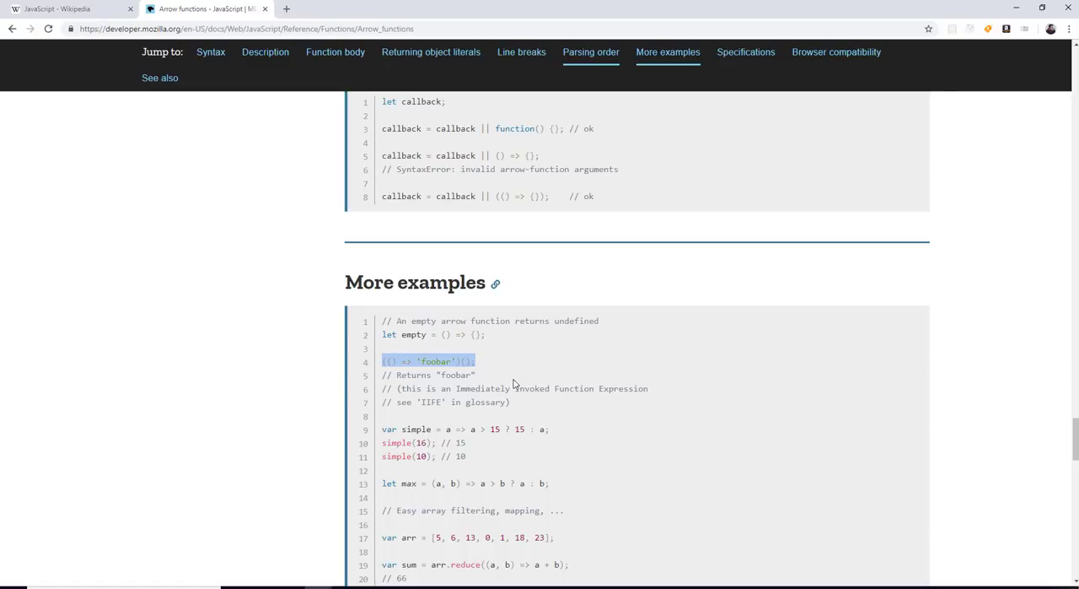
mouse_move(649, 353)
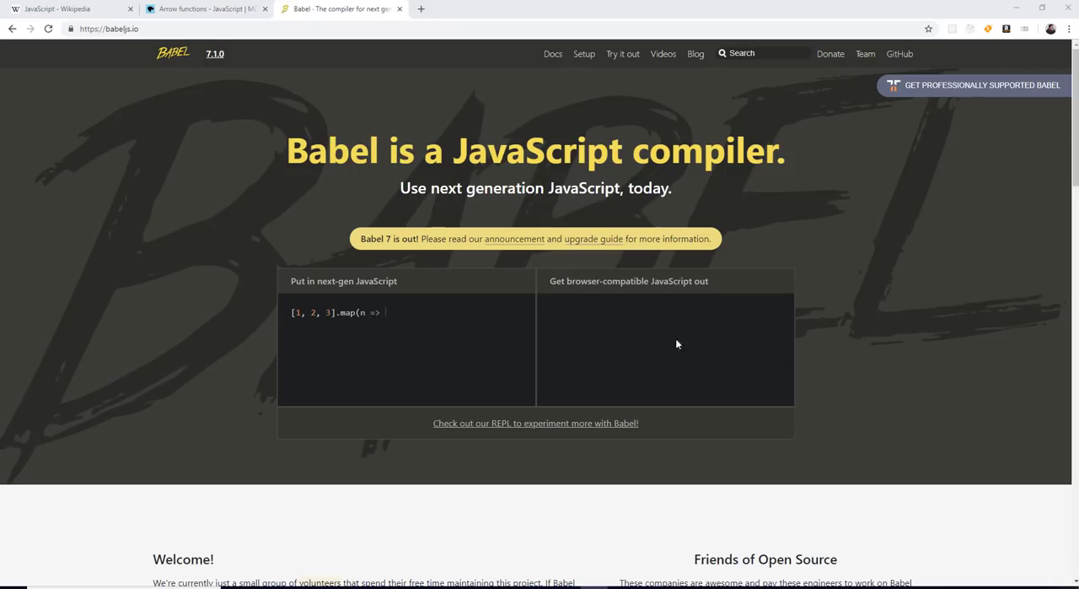
Complete the arrow-function map example with 'n ** 2);' in Babel's live compiler box
text(n ** 2);)
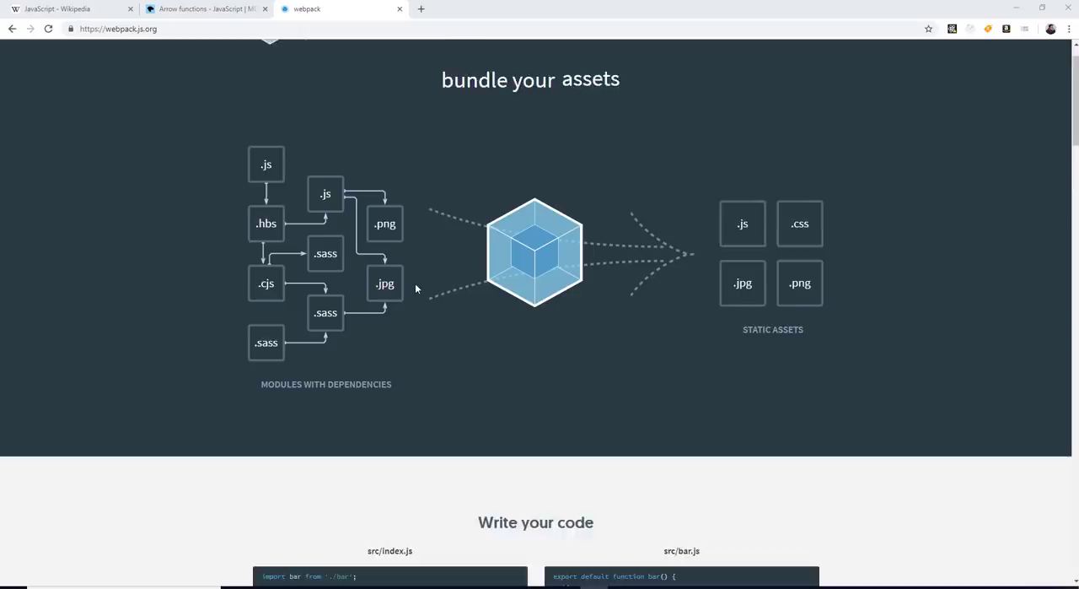
scroll(down, 3)
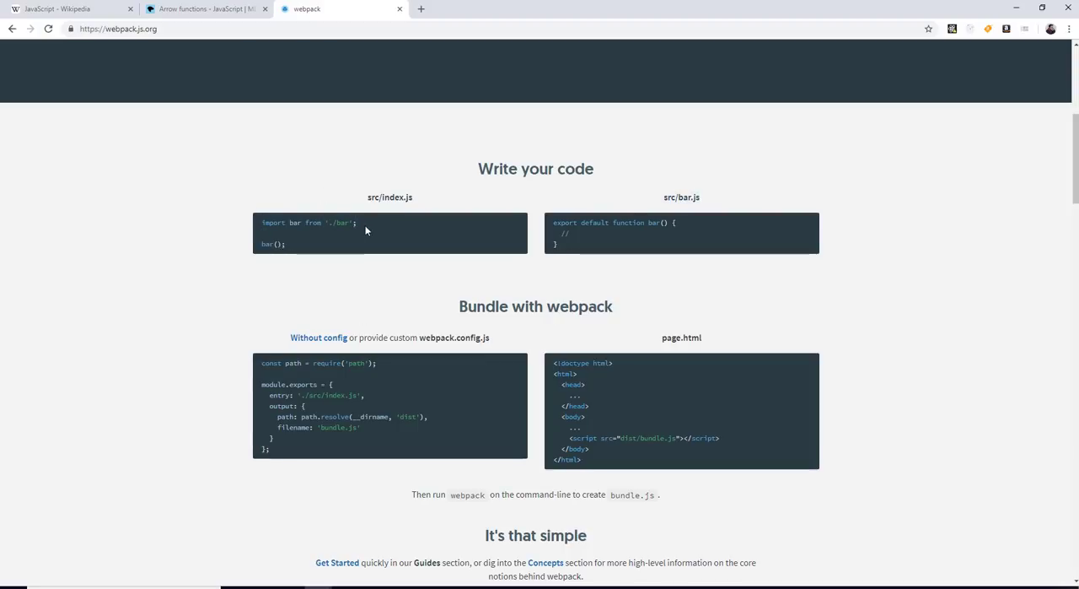
mouse_move(320, 241)
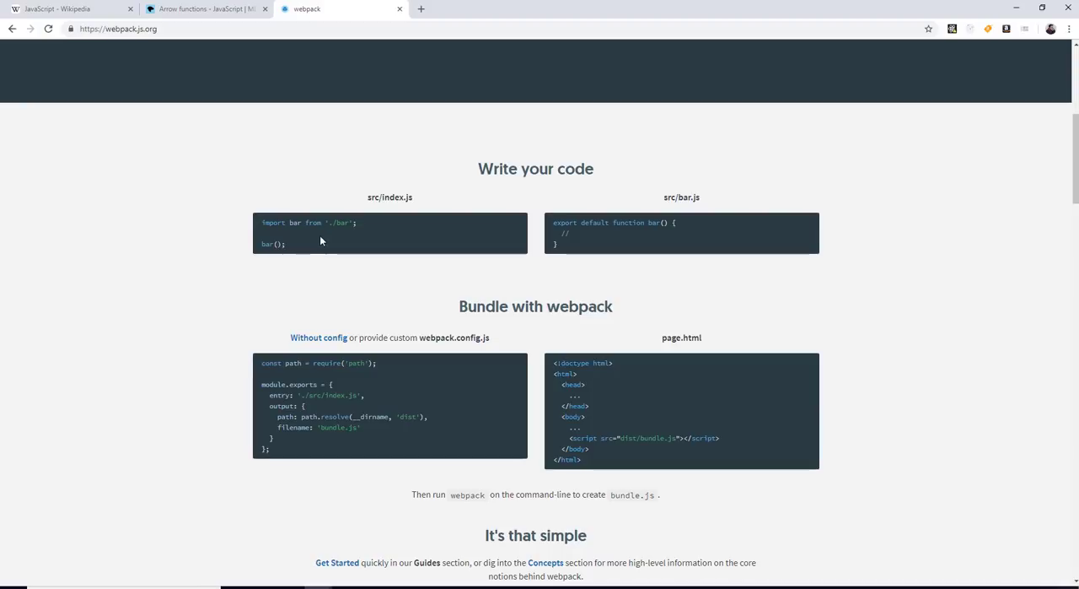
double_click(308, 222)
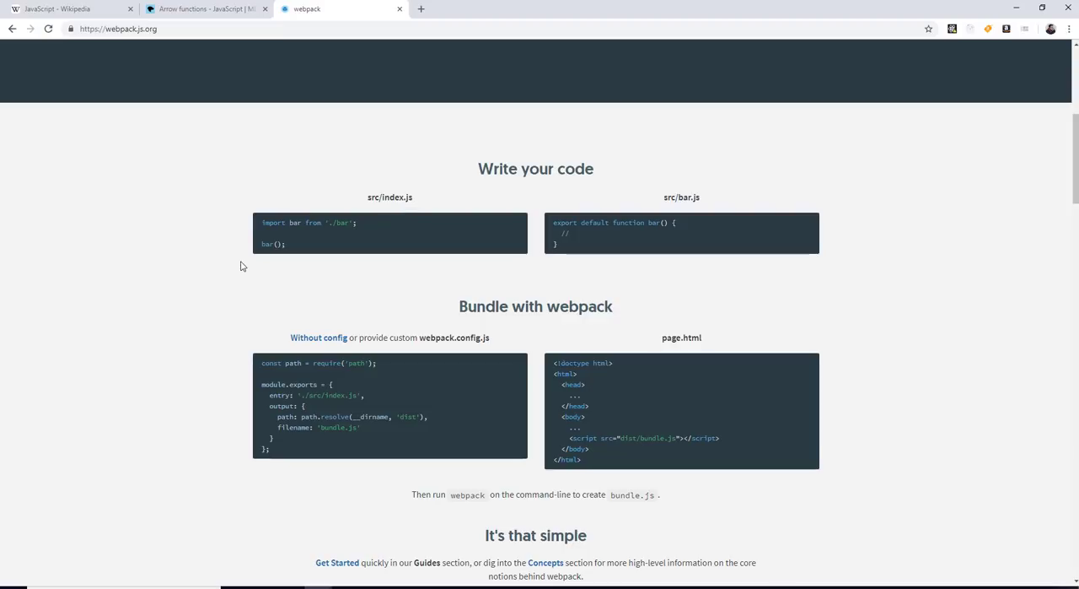
mouse_move(779, 481)
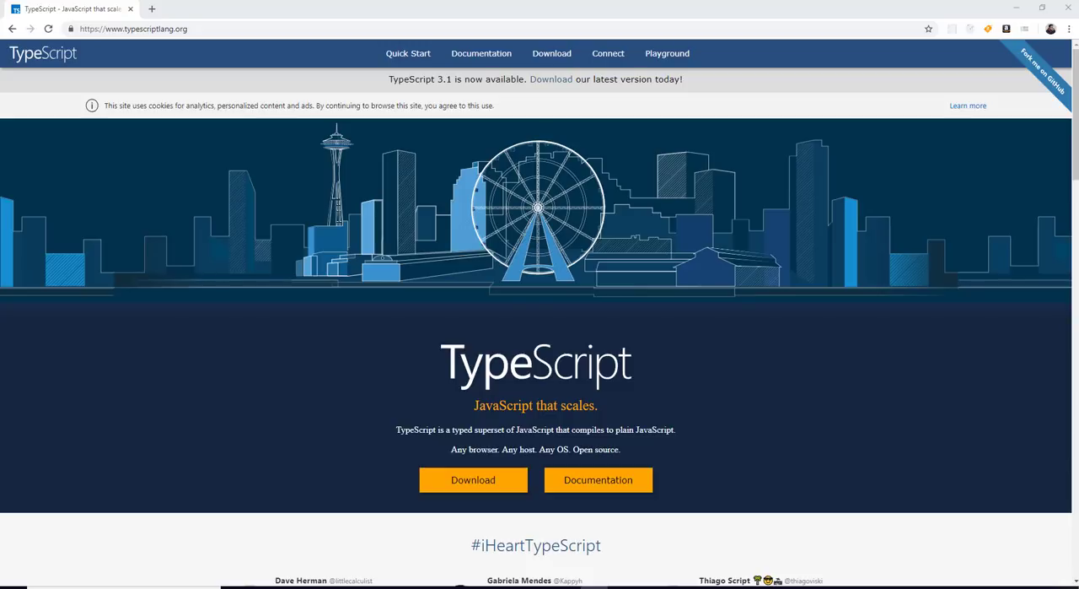
mouse_move(817, 338)
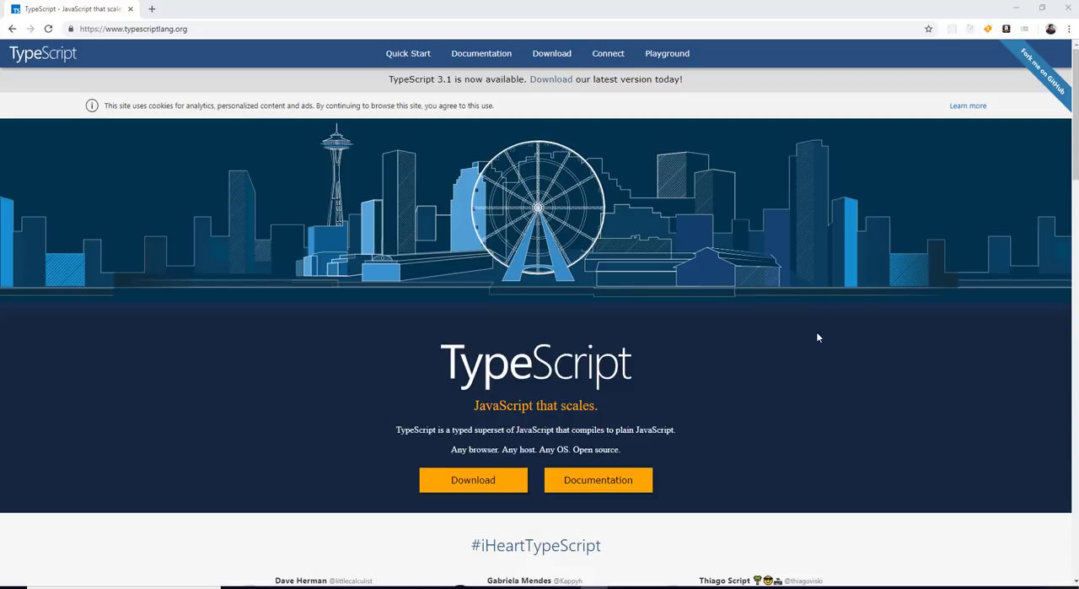
mouse_move(864, 332)
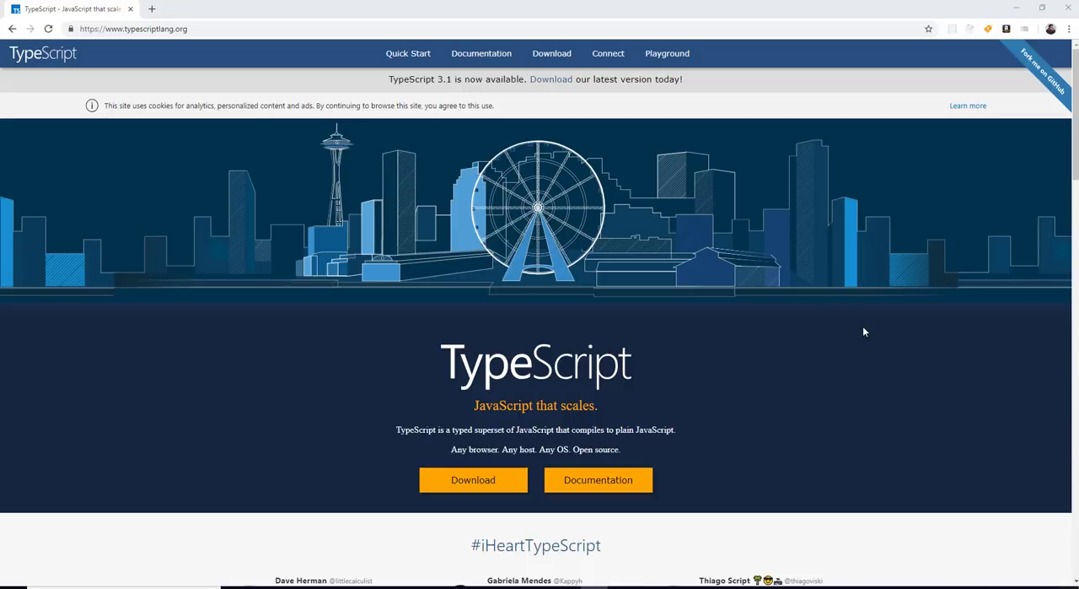
mouse_move(784, 326)
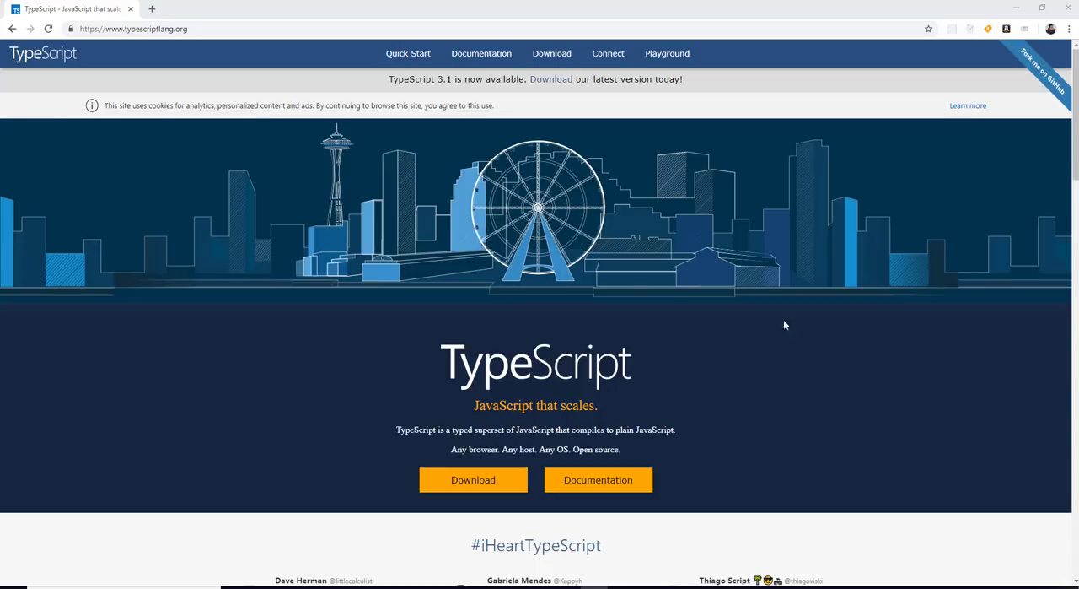
Scroll the TypeScript homepage down slightly and click near the top of the window
scroll(down, 3)
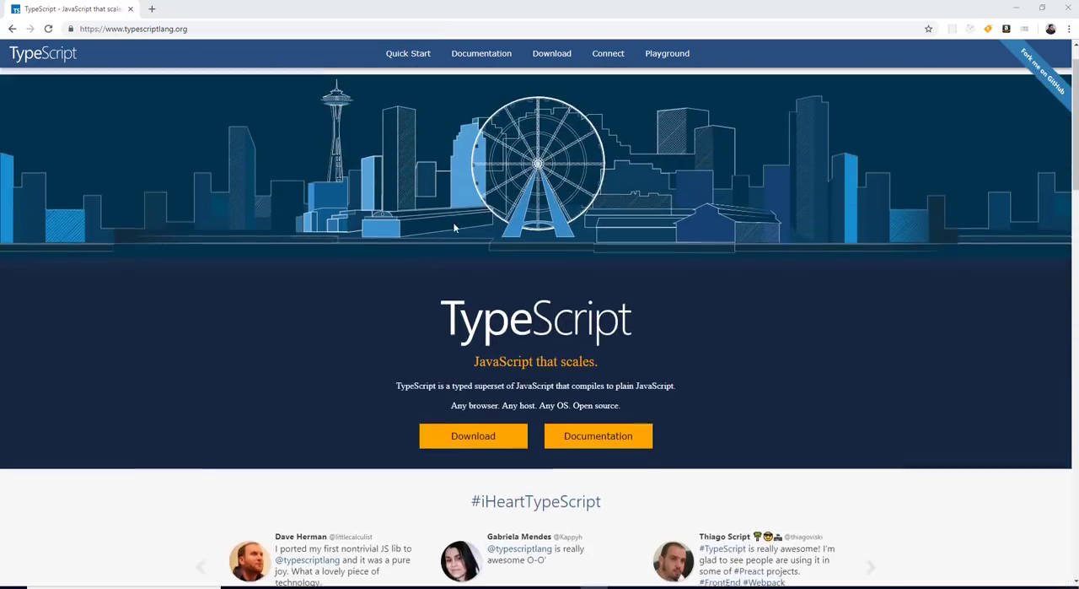
click(409, 53)
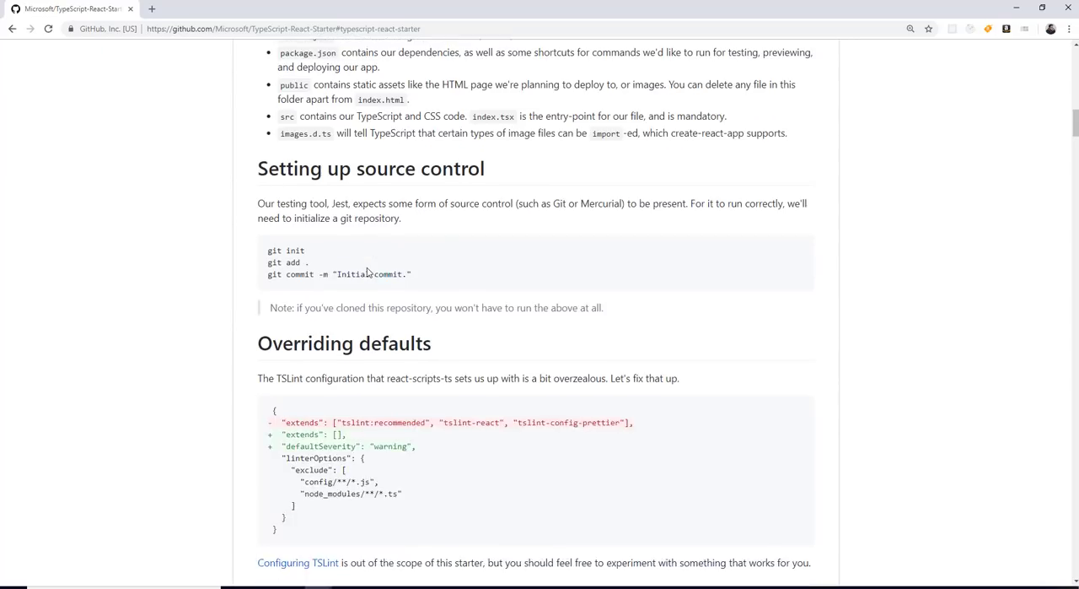
Scroll the TypeScript-React-Starter readme to Hello.tsx and select Props and enthusiasmLevel
scroll(down, 3)
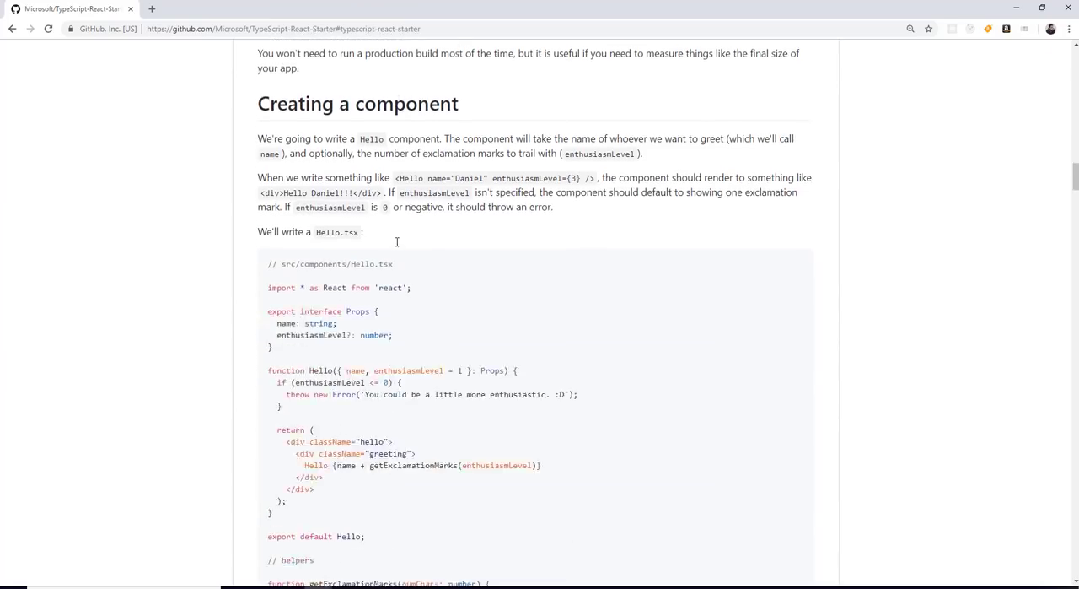
scroll(down, 3)
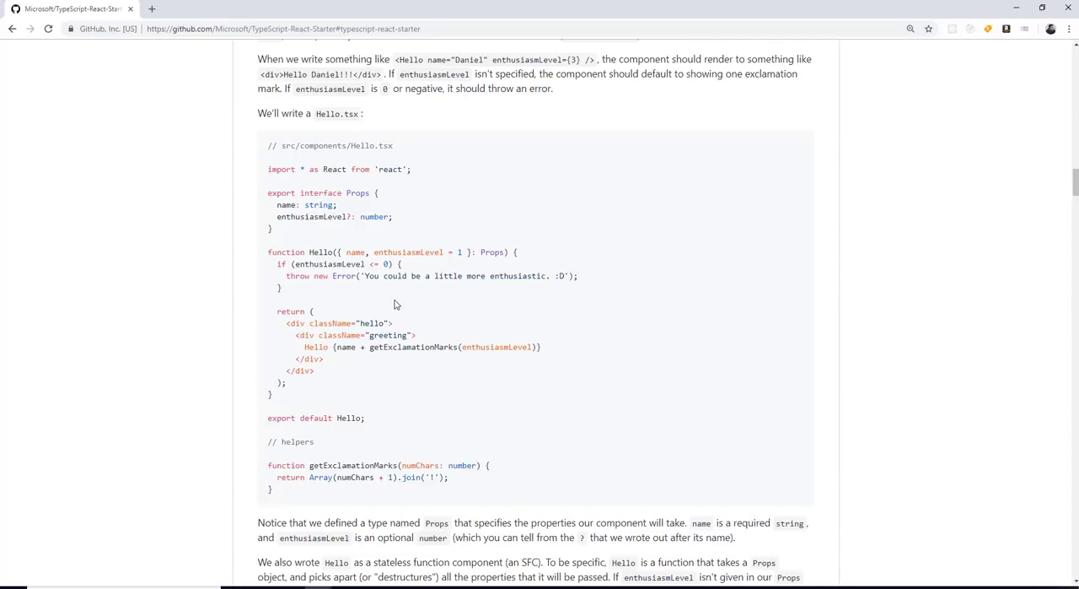
double_click(491, 251)
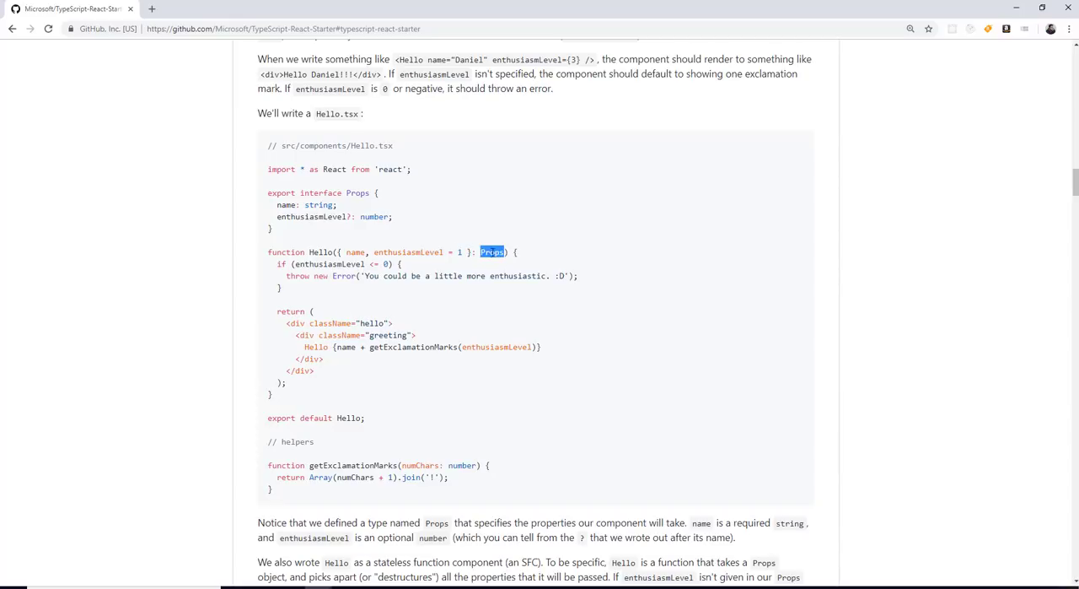
scroll(down, 3)
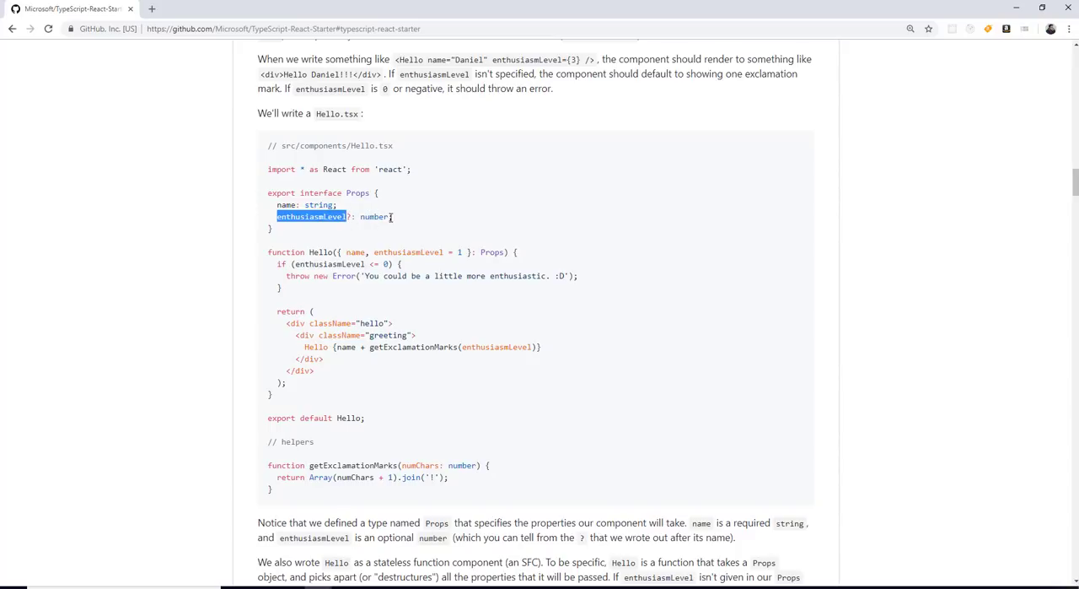
double_click(374, 216)
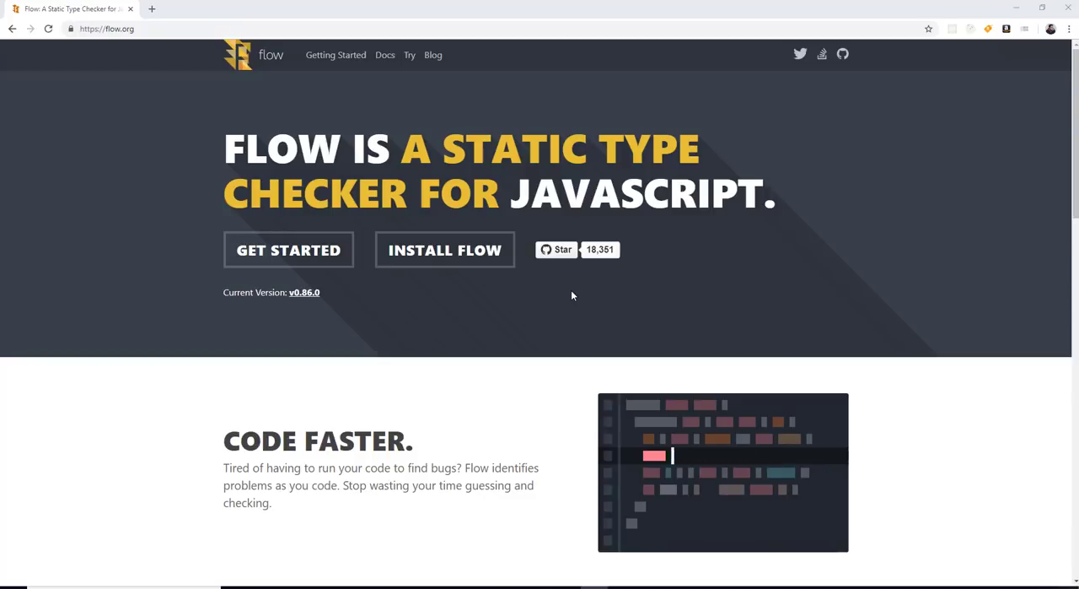
Scroll Flow's homepage through Code Faster, Smarter, Confidently and Bigger, then back up
scroll(down, 3)
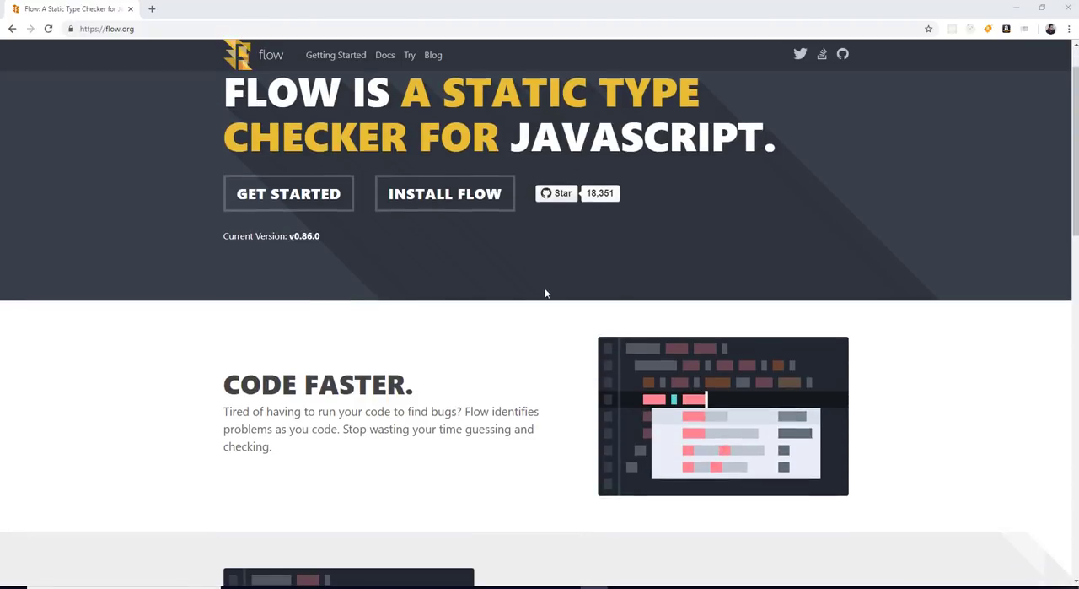
scroll(down, 3)
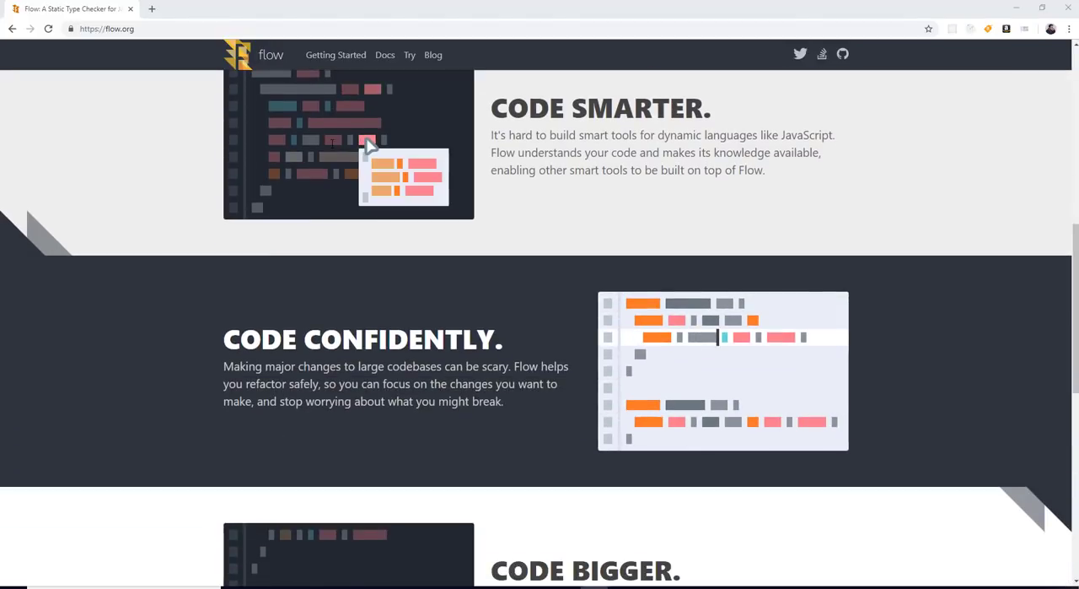
scroll(down, 3)
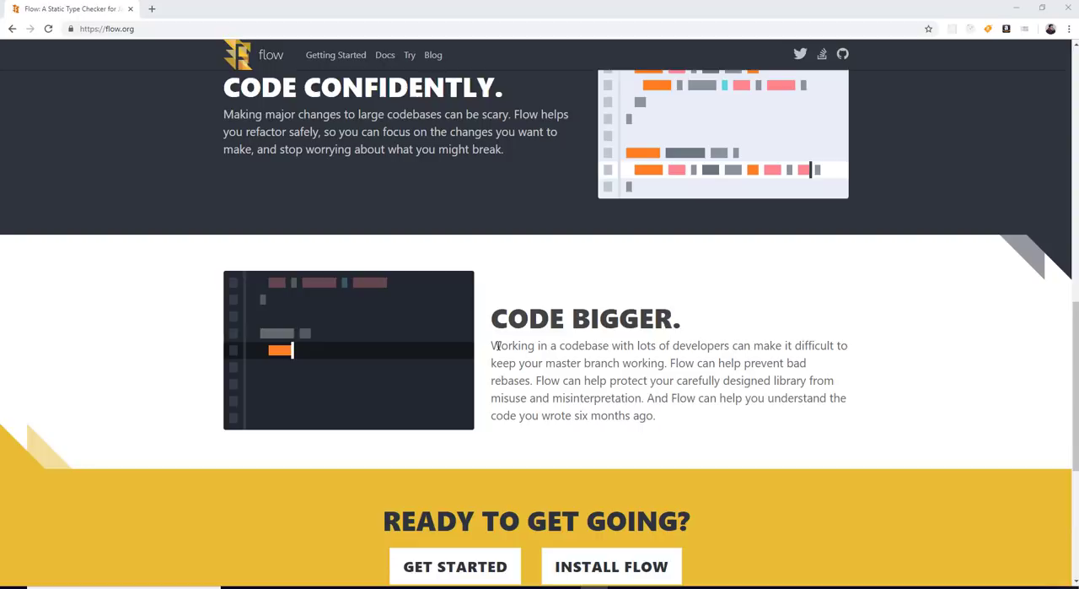
scroll(down, 3)
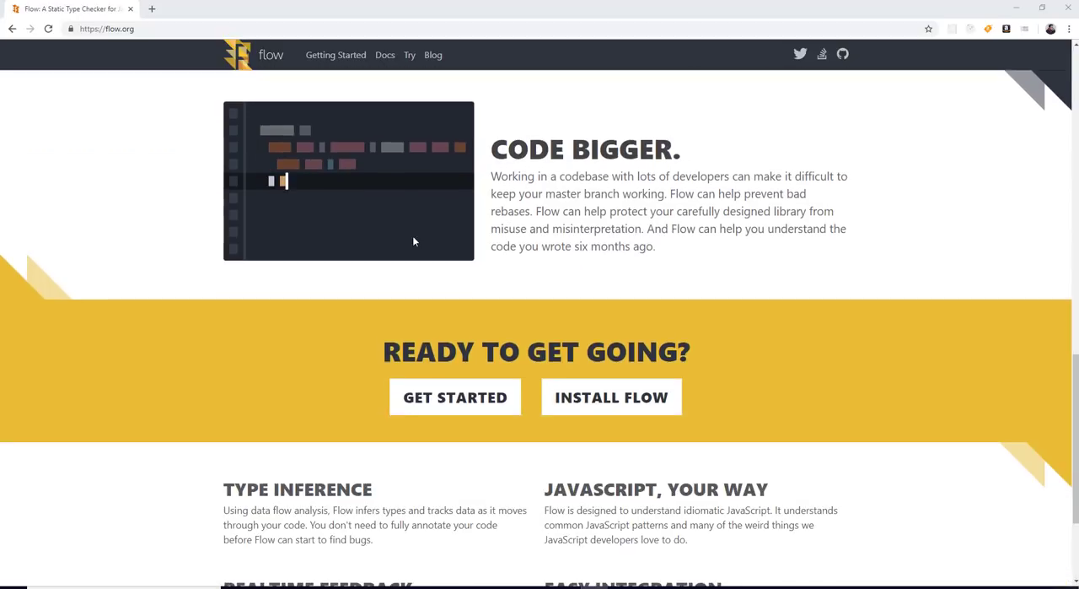
scroll(down, 3)
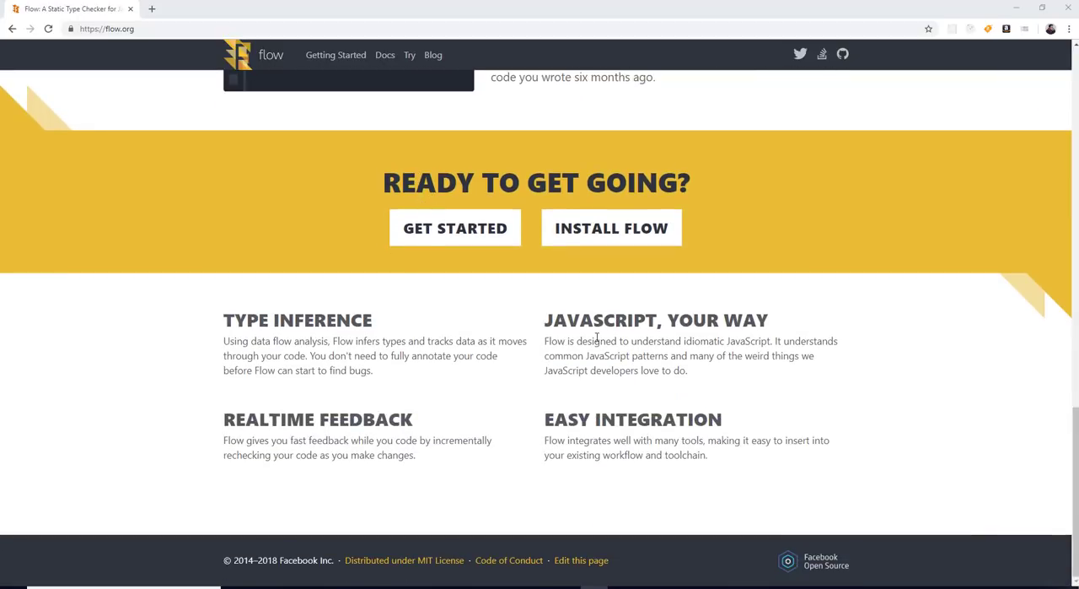
scroll(up, 3)
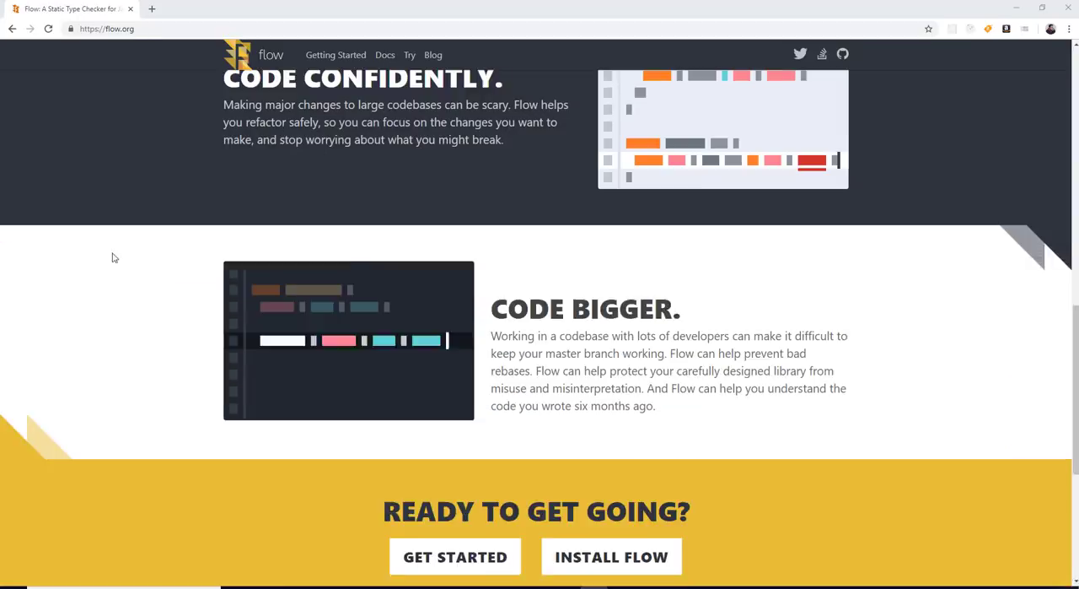
scroll(up, 3)
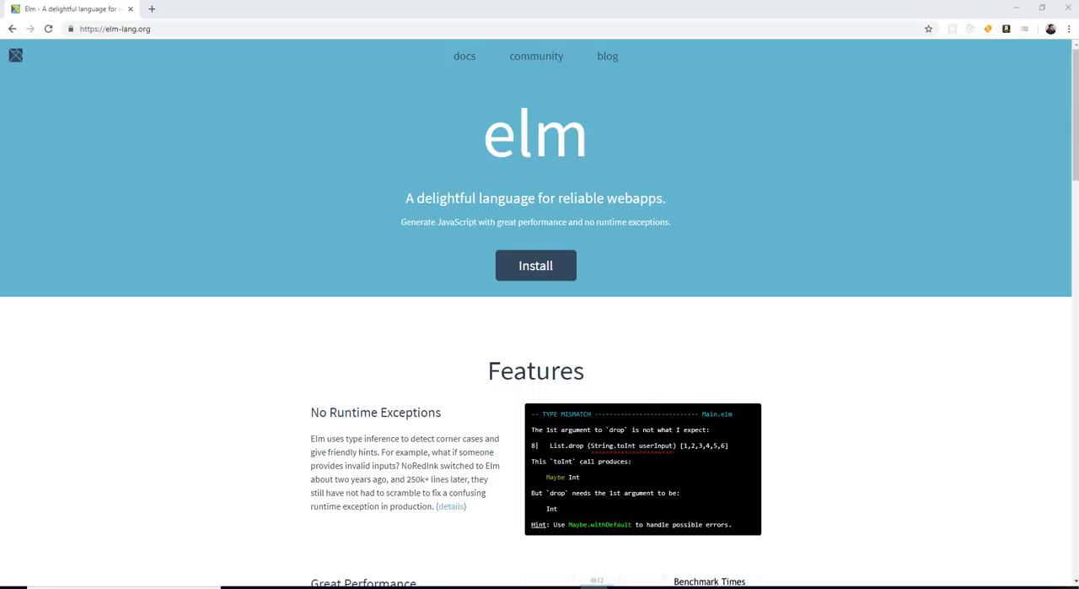
mouse_move(921, 401)
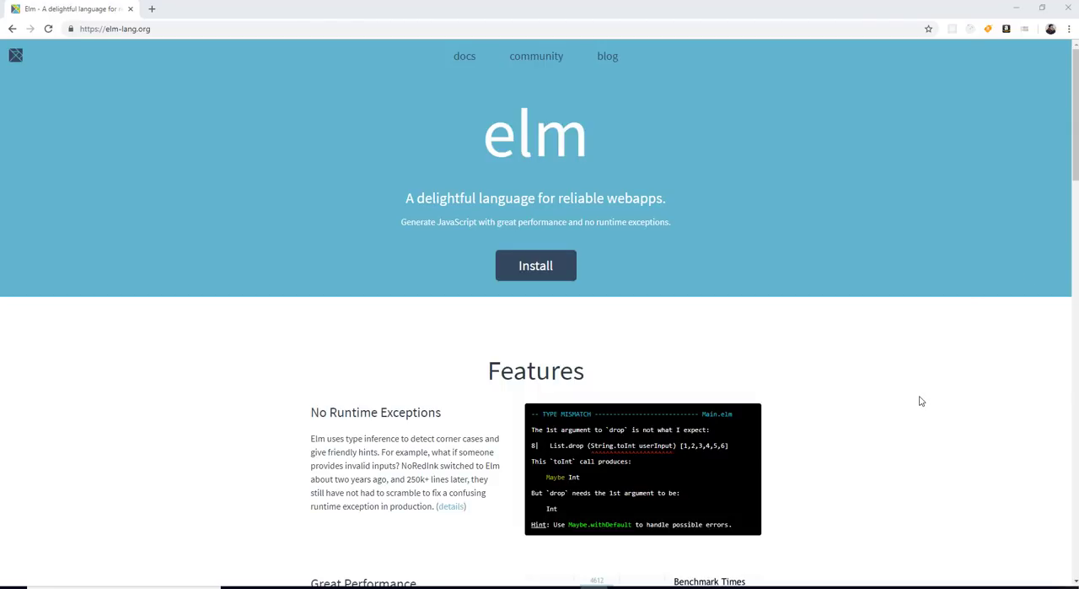
mouse_move(943, 394)
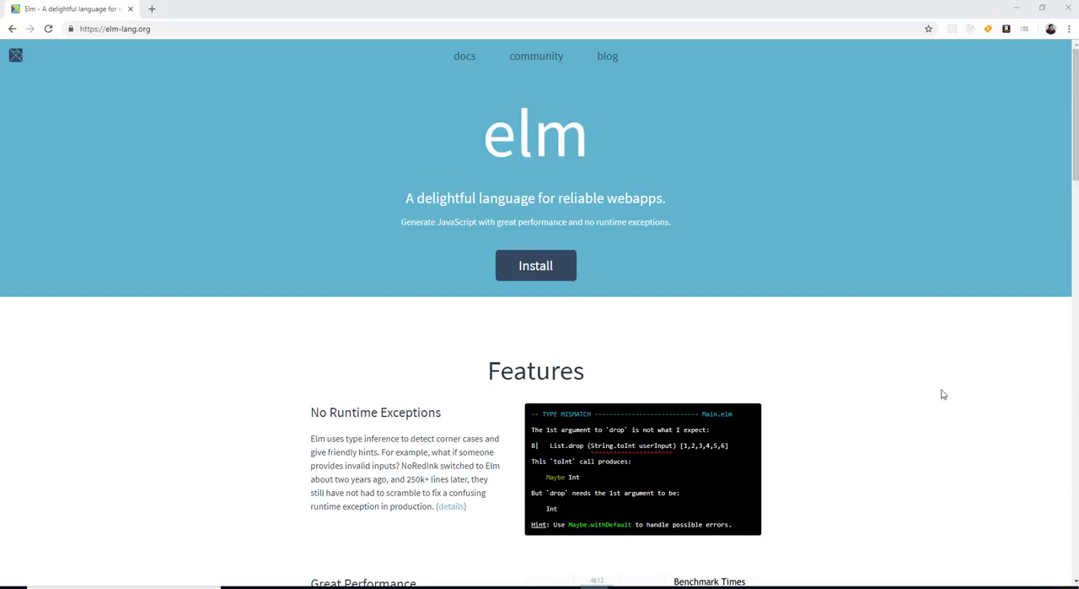
Scroll the Elm homepage down a little
scroll(down, 3)
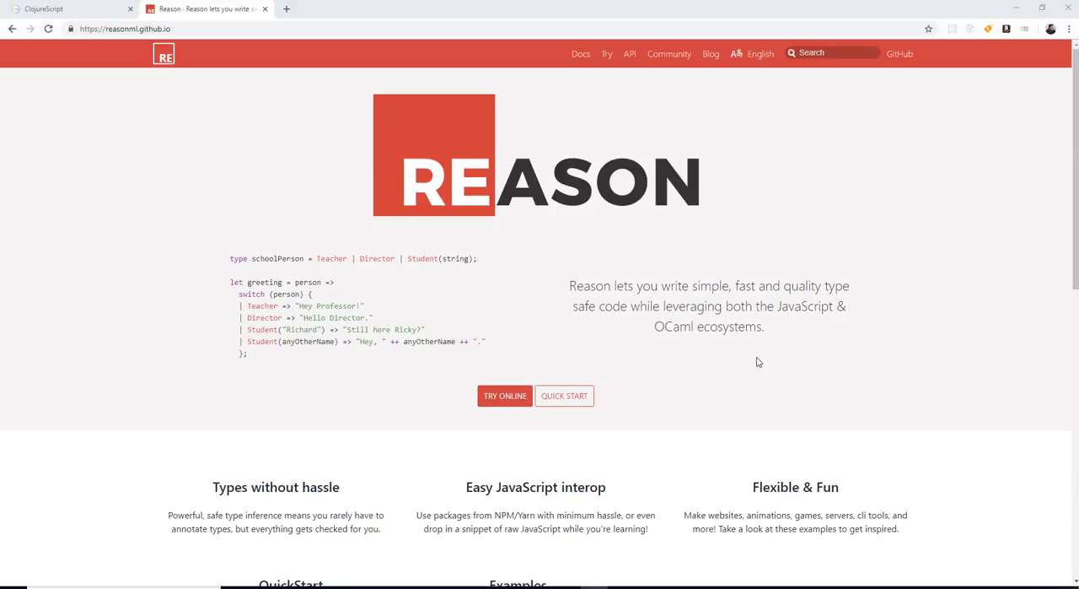
mouse_move(757, 361)
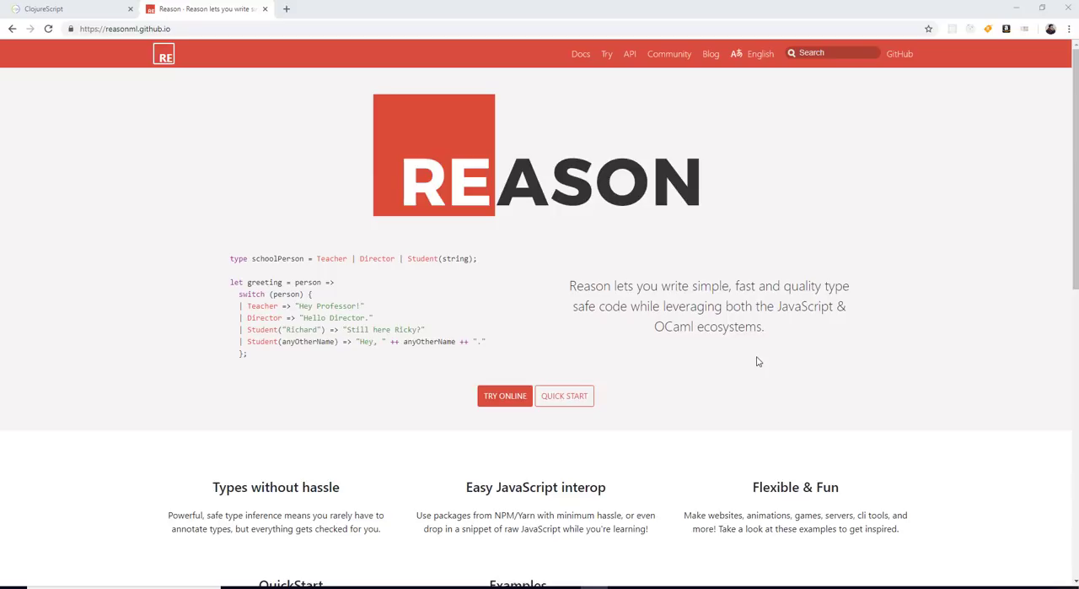
Scroll Reason's homepage down to its feature highlights and QuickStart commands
scroll(down, 3)
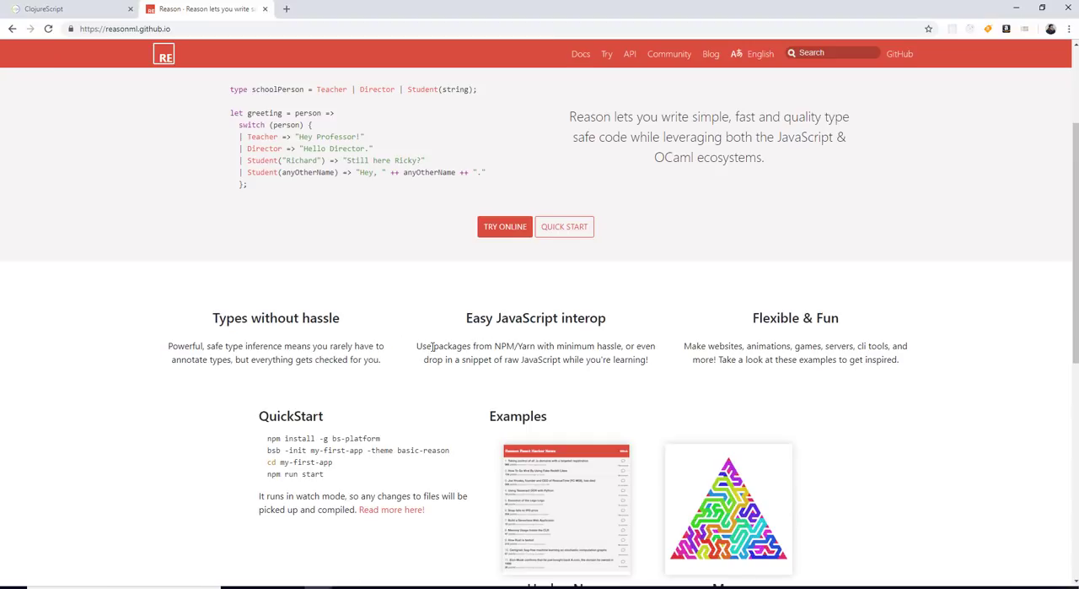
mouse_move(462, 427)
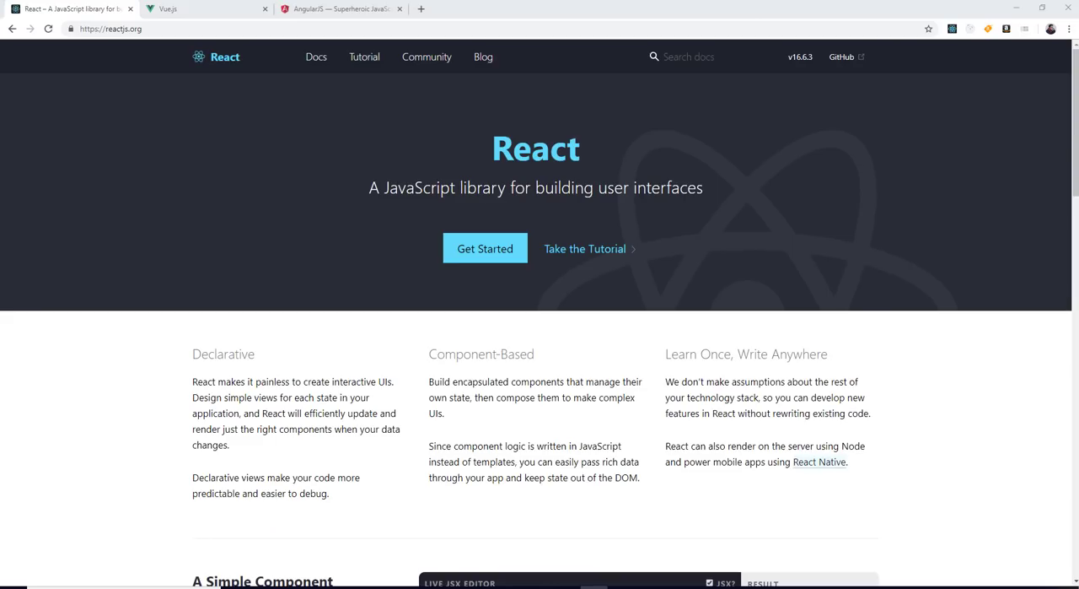
Switch from the React tab to the Vue.js tab, then to the AngularJS tab
click(207, 8)
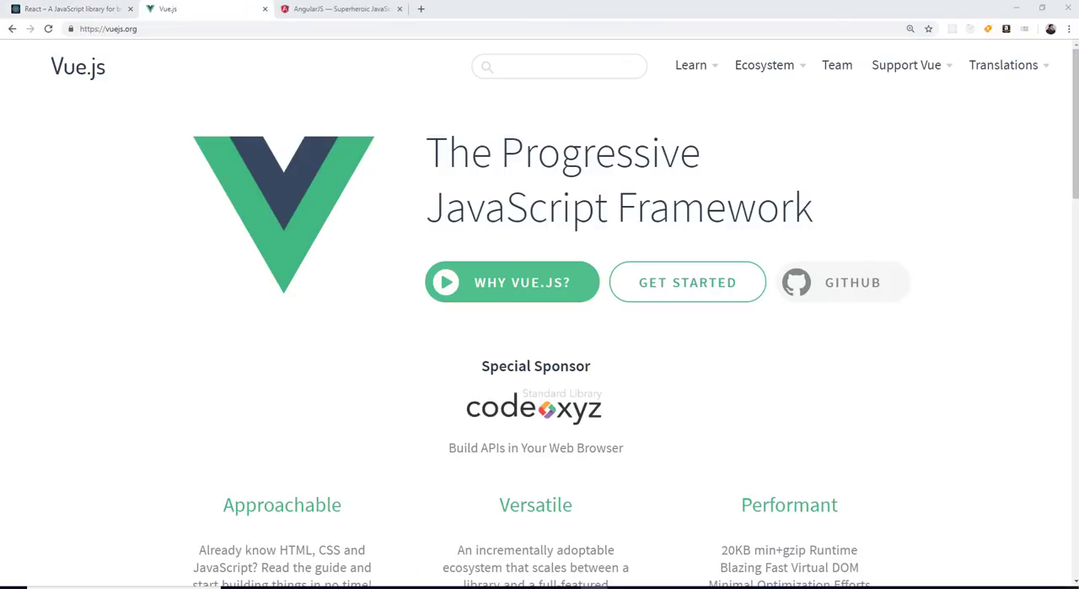
click(341, 9)
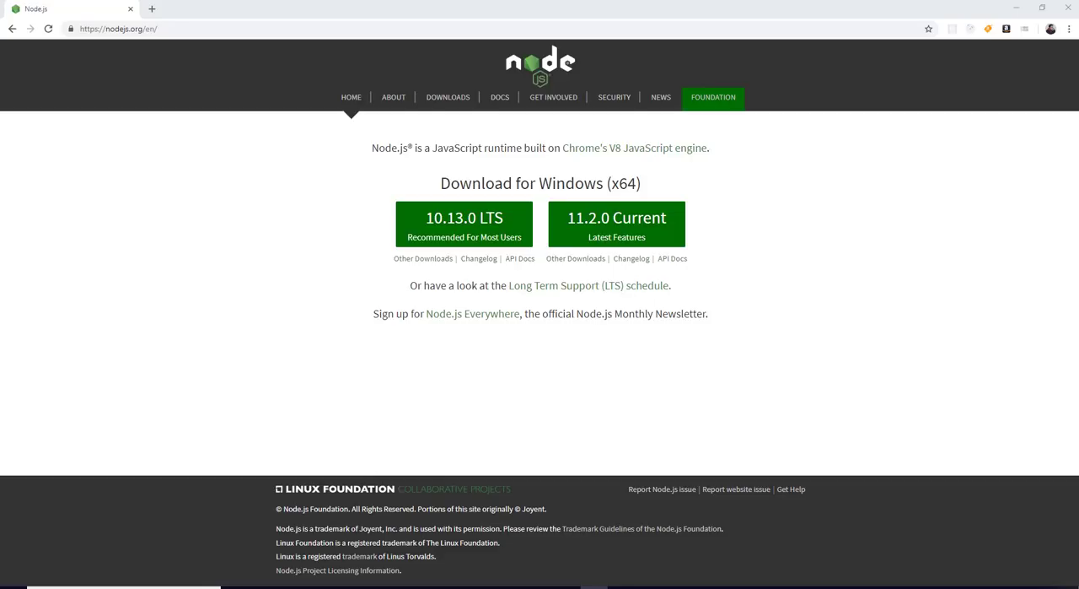
mouse_move(756, 309)
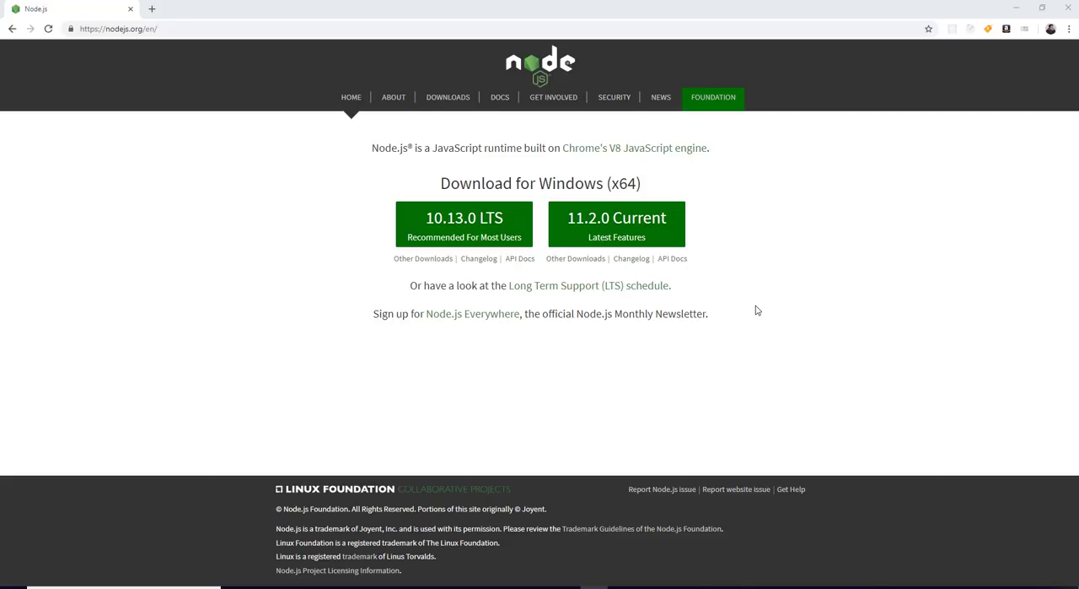
mouse_move(898, 325)
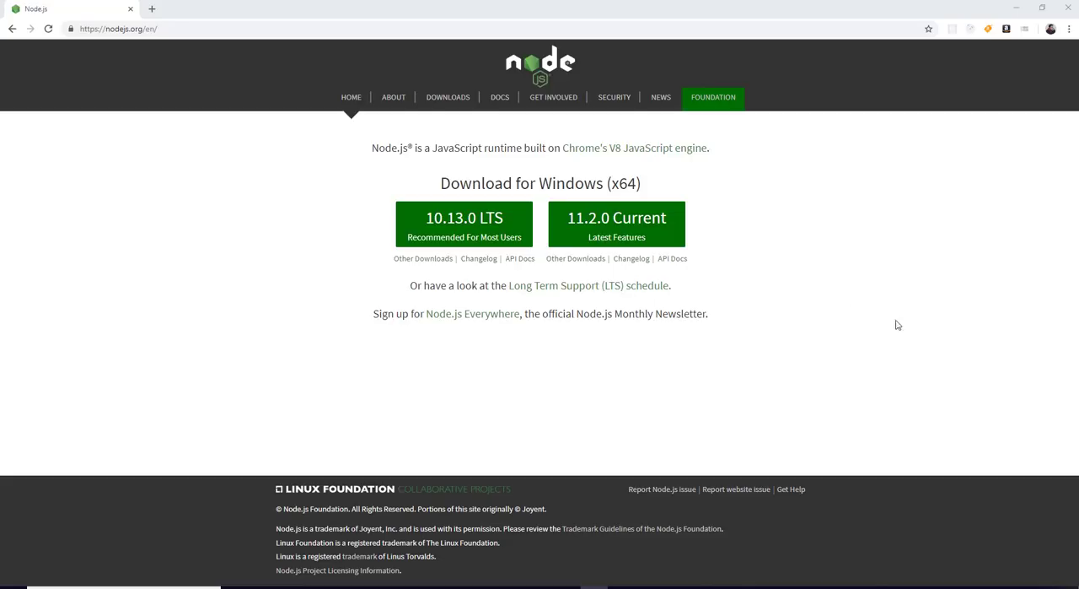